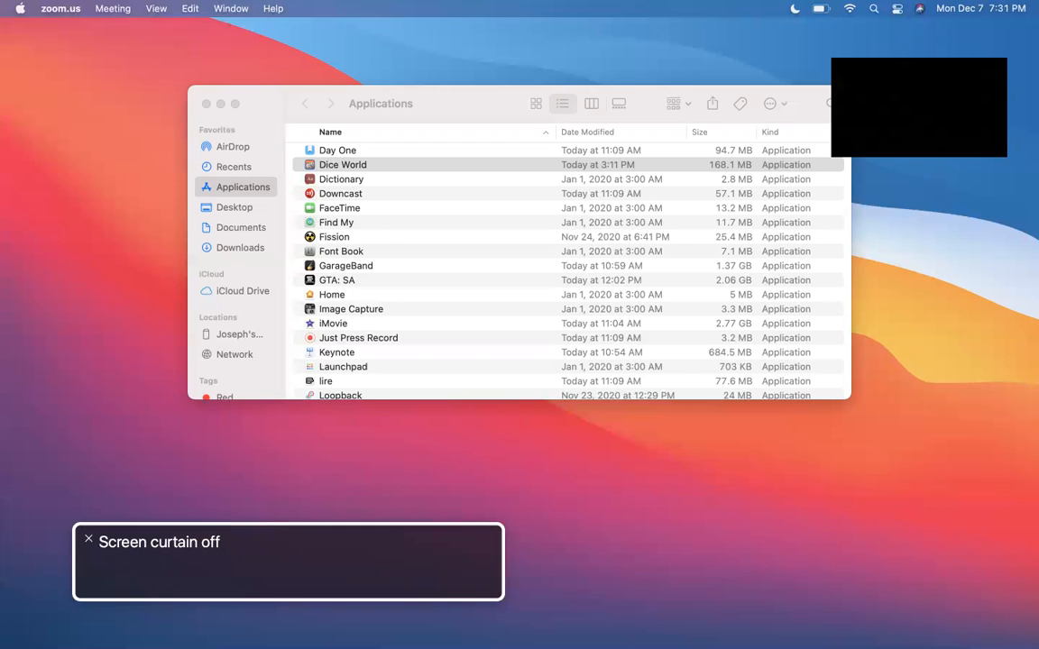
# Select Sports Alerts in Finder's Applications list.
pyautogui.click(342, 164)
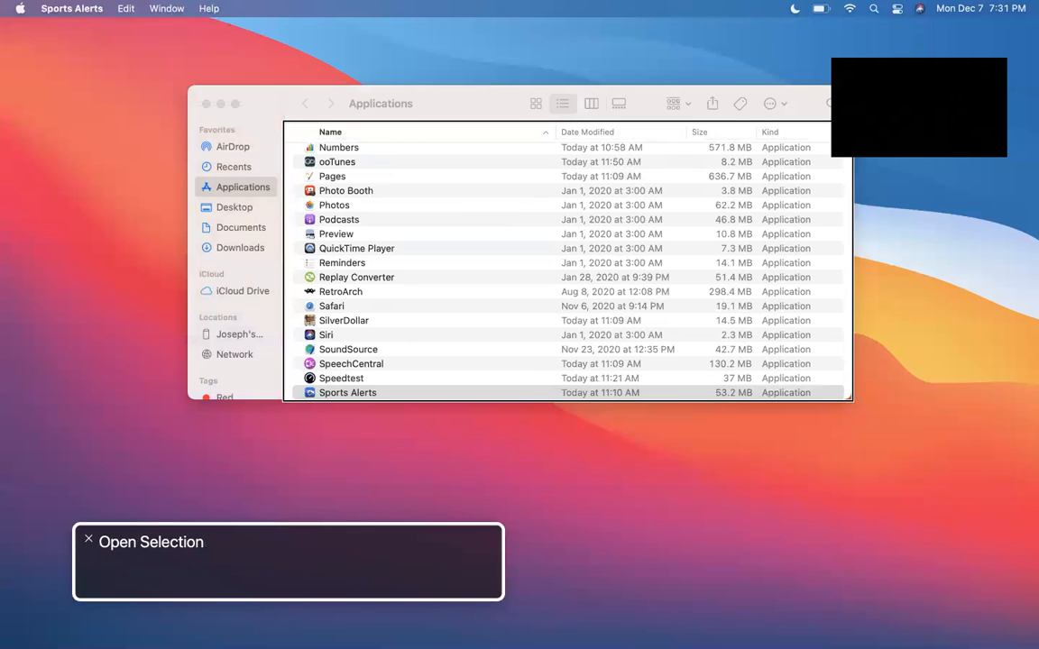
# Launch Sports Alerts and browse favorite teams, live games, Reasons for Victory and grid options.
pyautogui.doubleClick(347, 393)
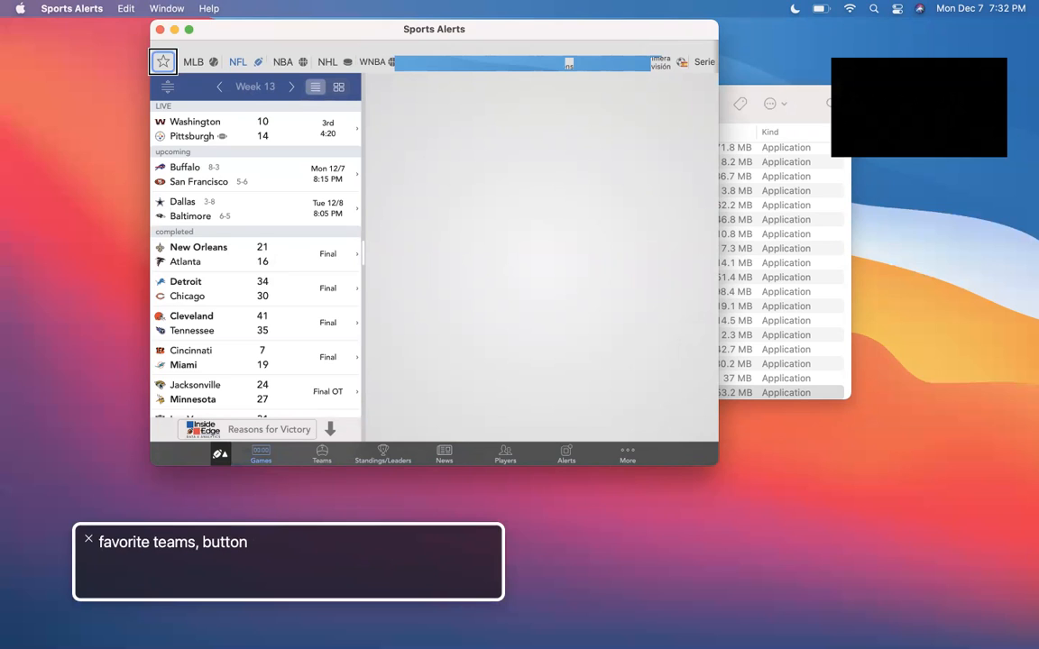
pyautogui.click(237, 62)
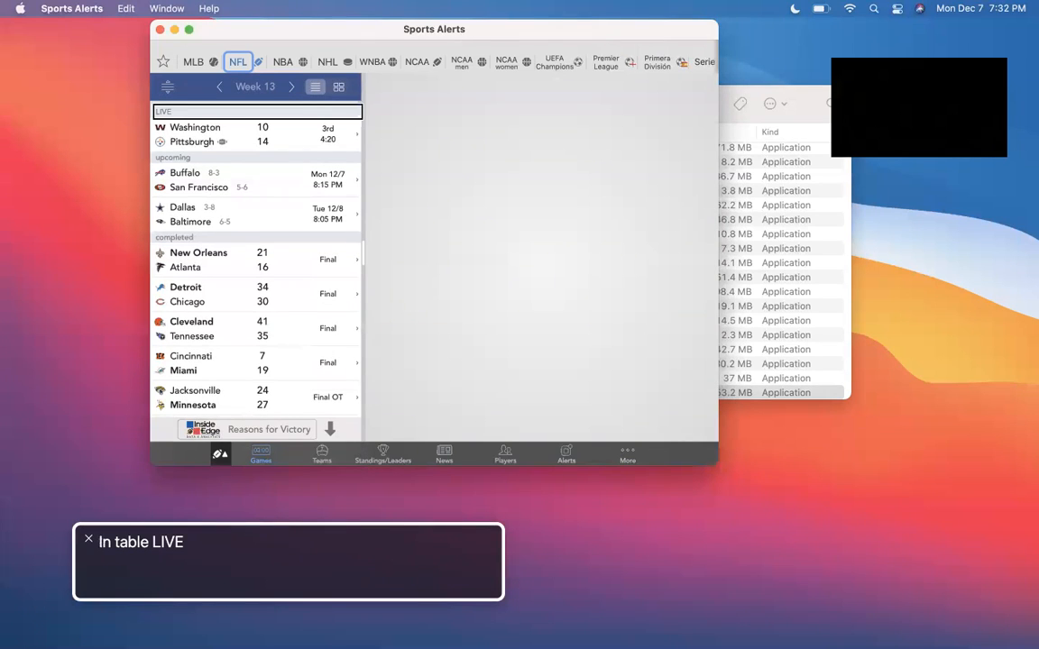
pyautogui.click(257, 133)
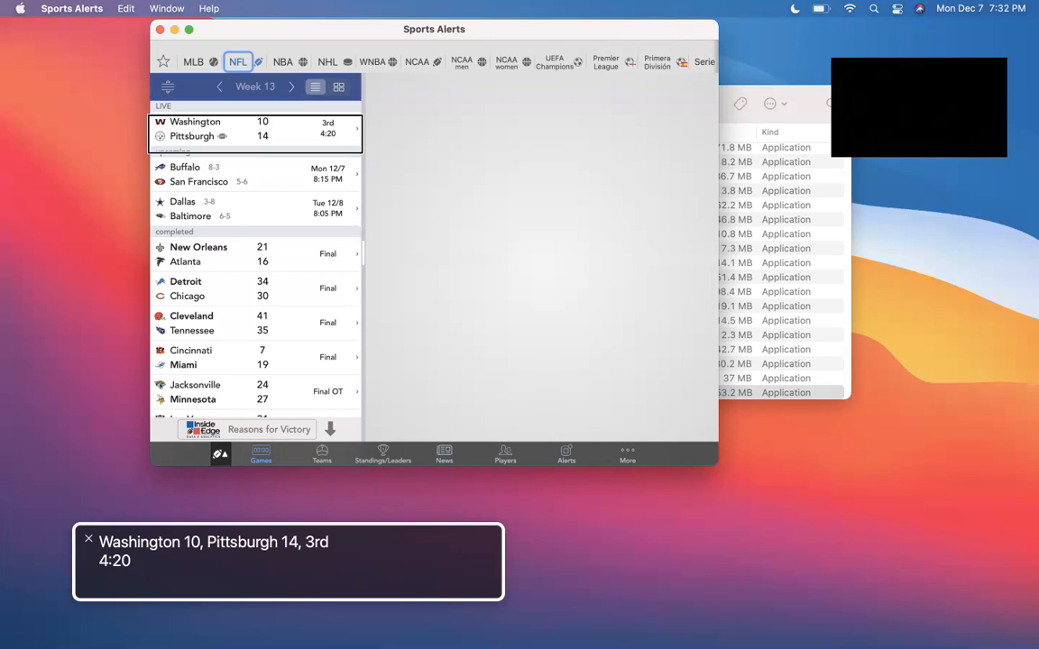
pyautogui.click(269, 429)
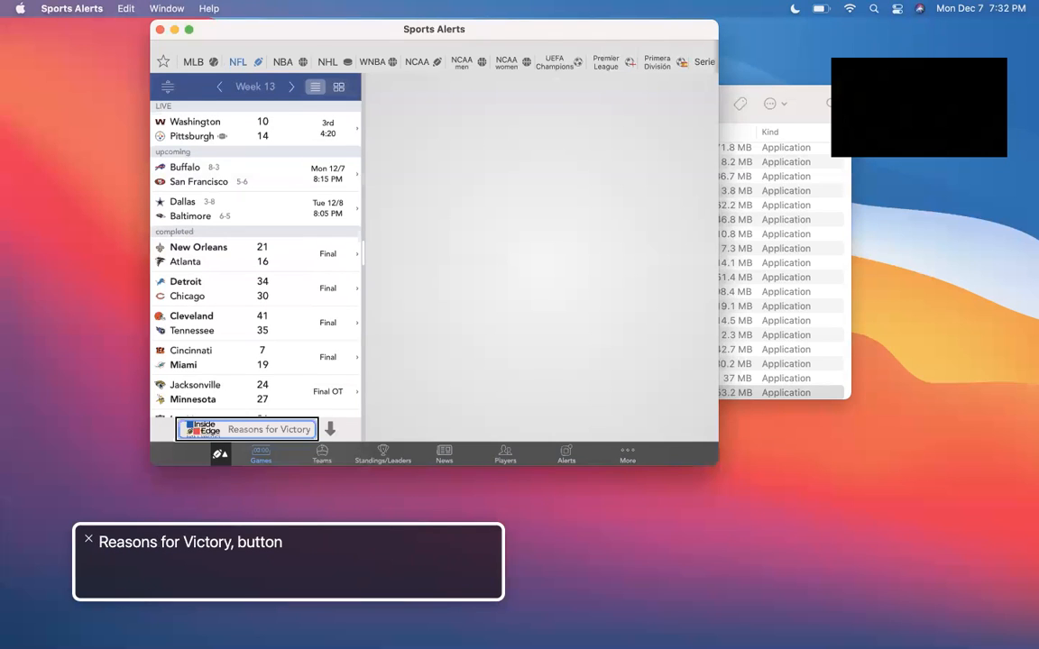
pyautogui.click(338, 87)
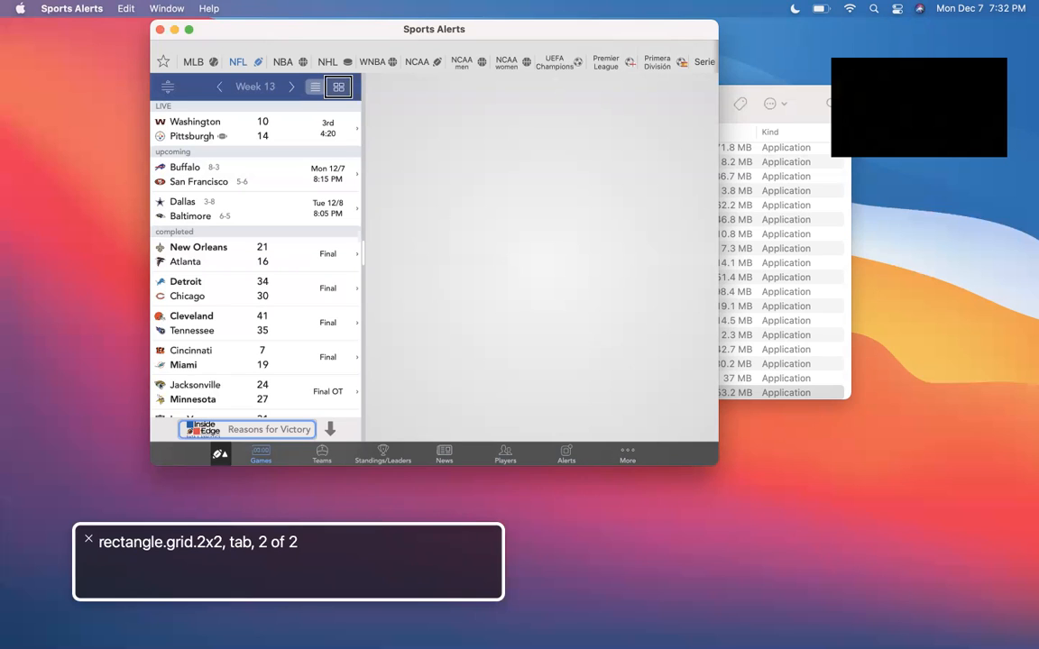
pyautogui.click(316, 87)
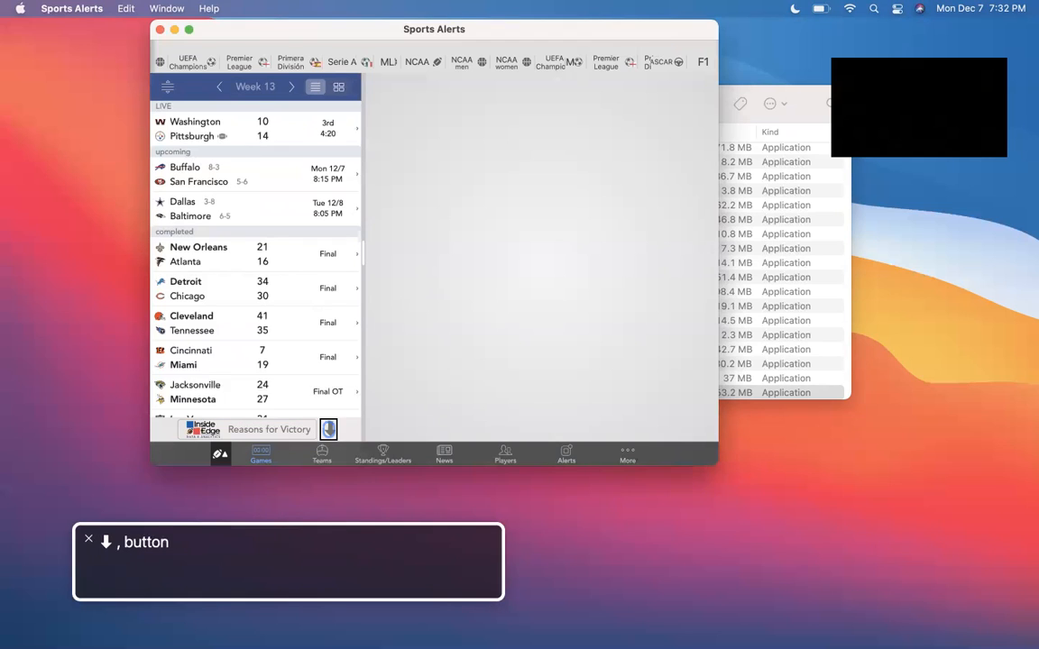
pyautogui.click(260, 454)
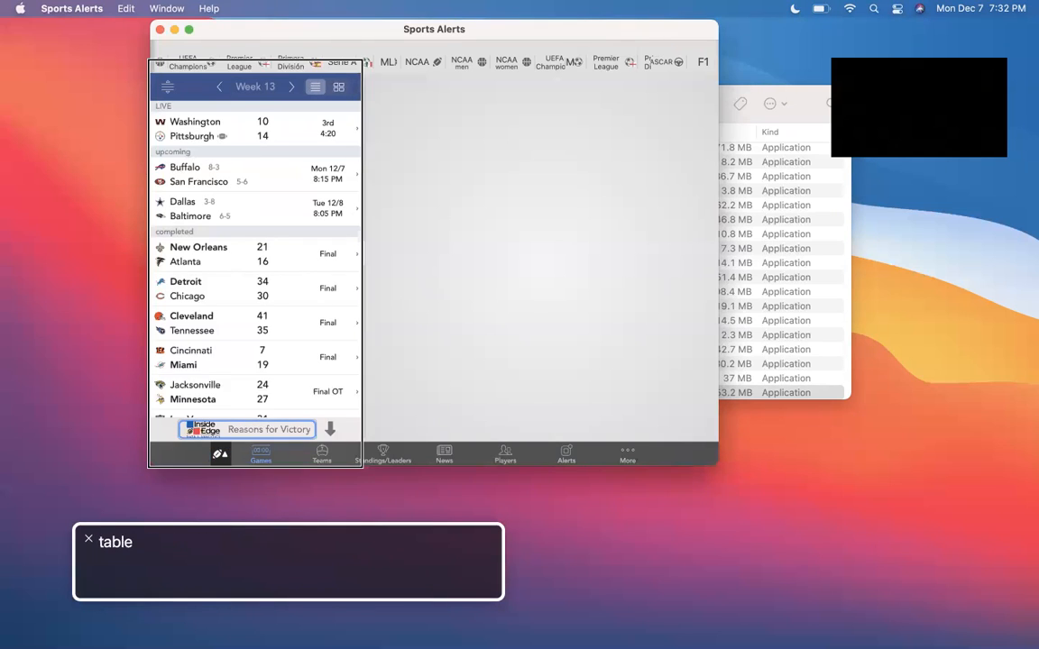
# Jump to the upcoming section and open the live Washington–Pittsburgh game.
pyautogui.write('upcoming')
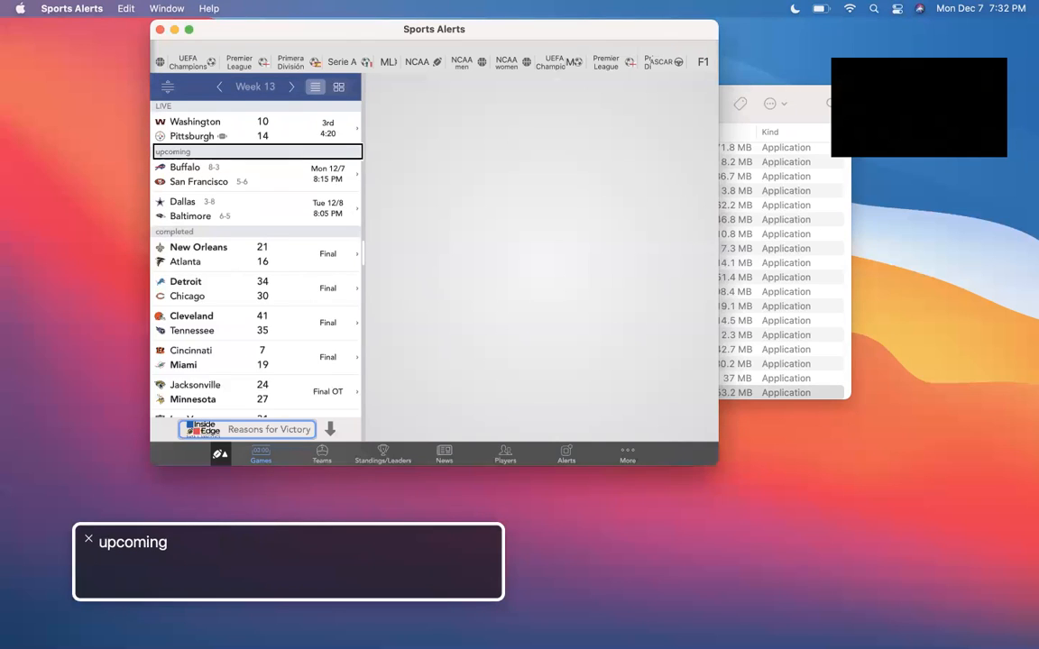
pyautogui.click(255, 174)
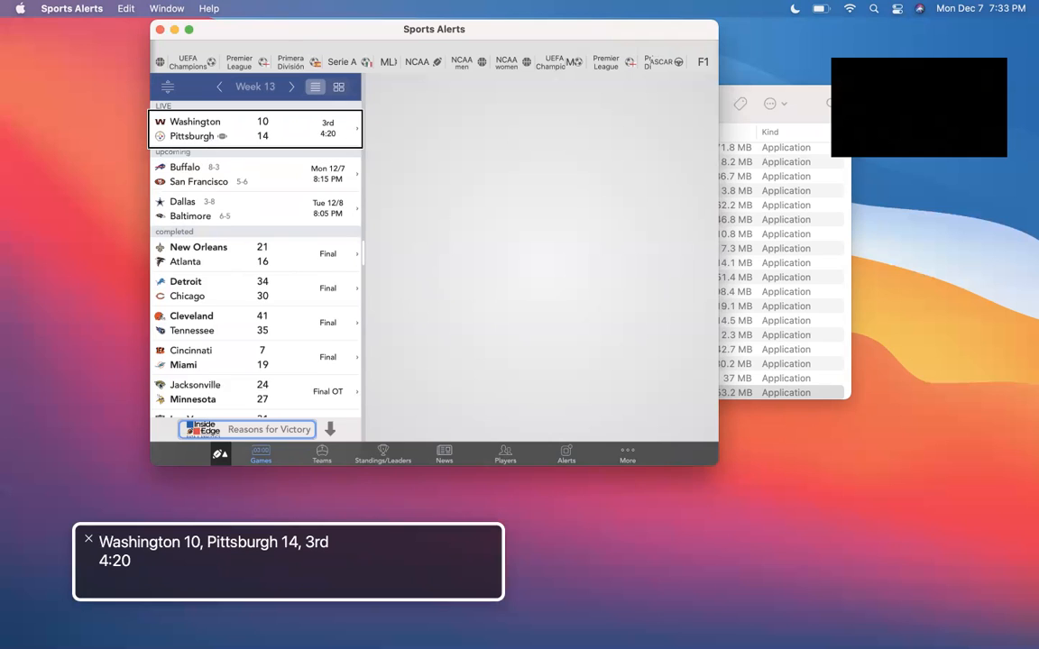
pyautogui.click(255, 128)
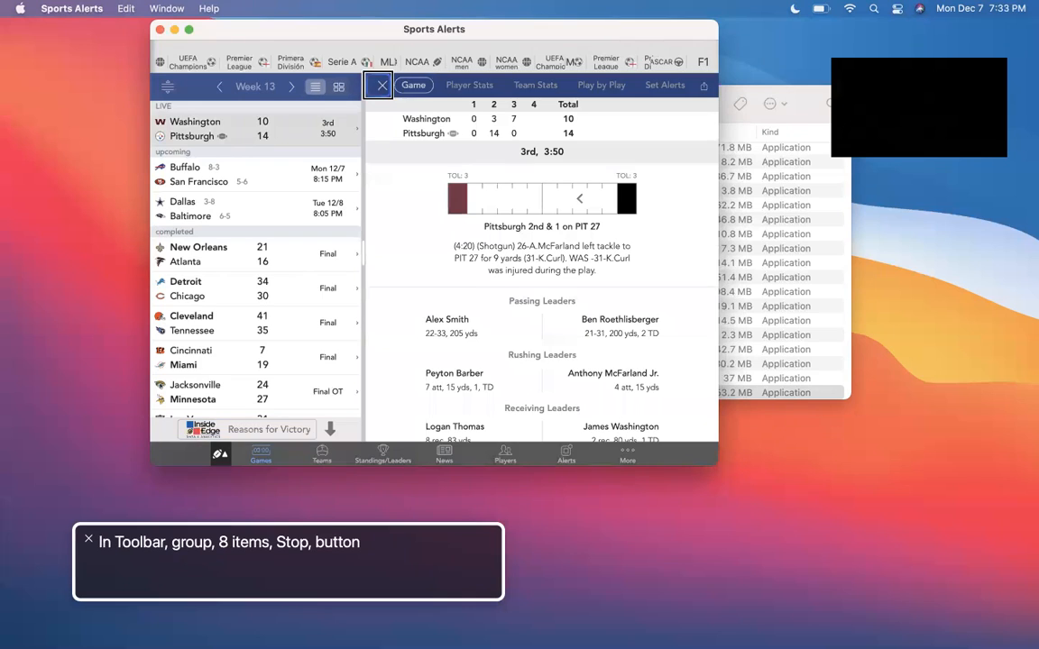
# Step through Game, Player Stats and Set Alerts, then show the Play by Play log.
pyautogui.click(413, 85)
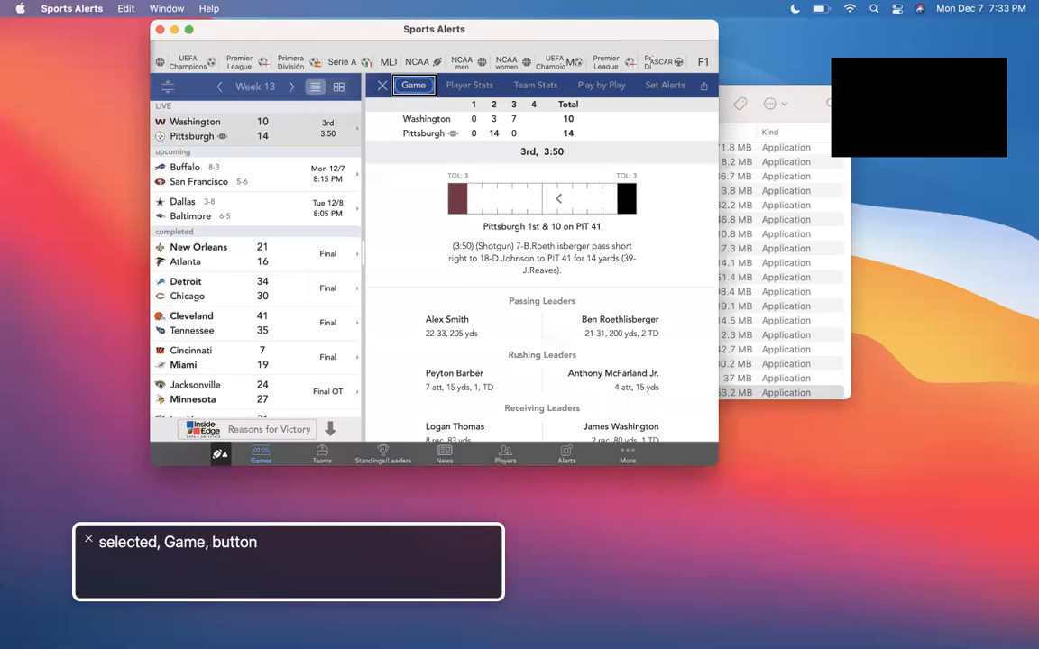
pyautogui.click(469, 84)
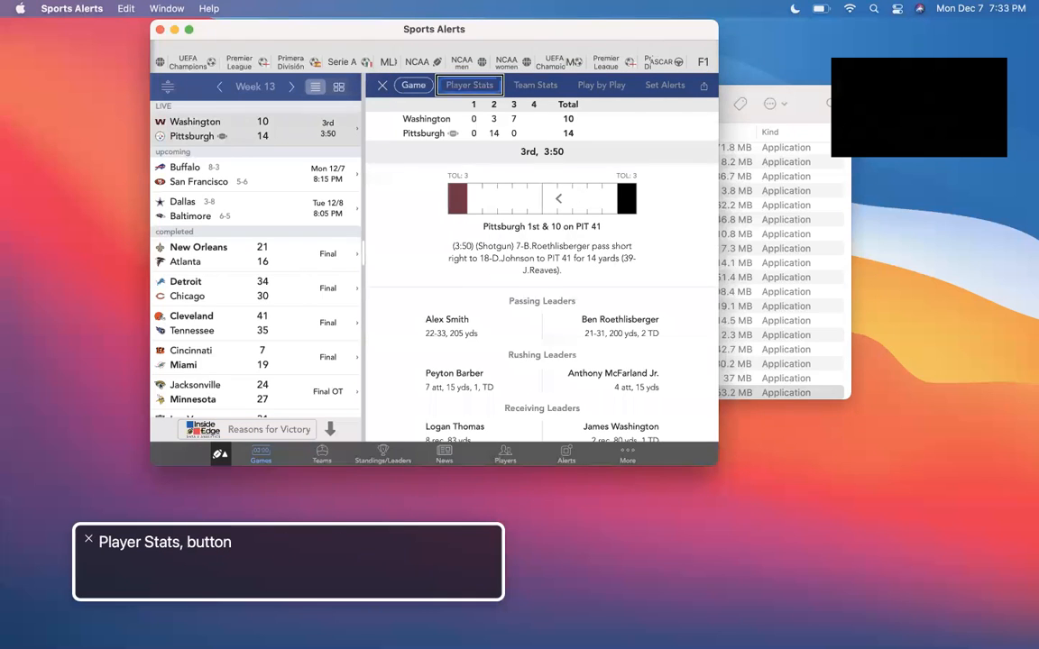
pyautogui.click(601, 85)
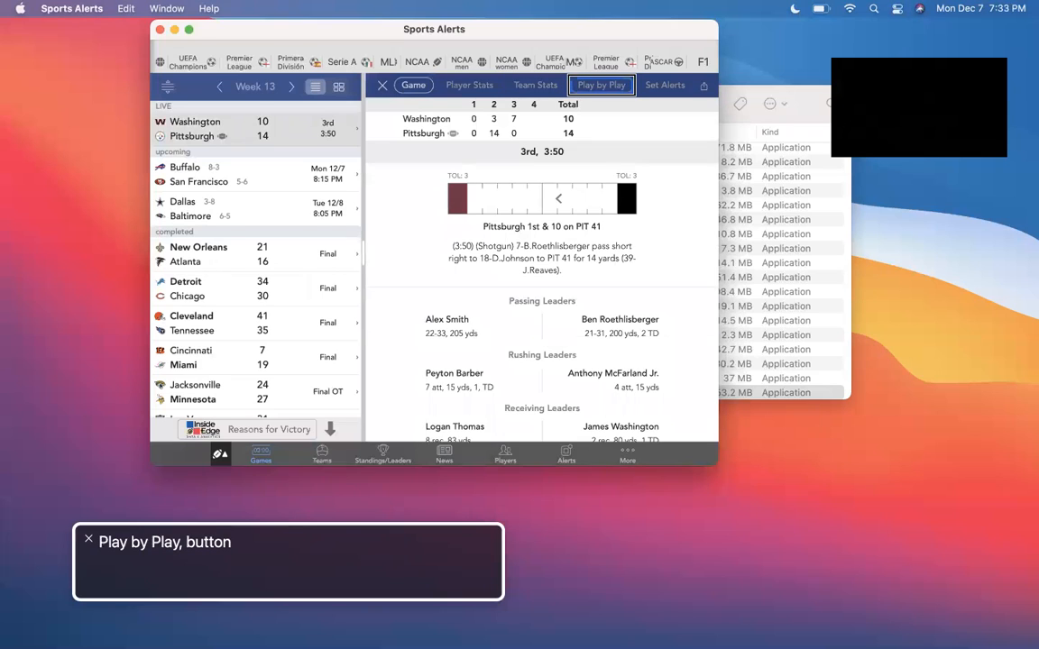
pyautogui.click(662, 85)
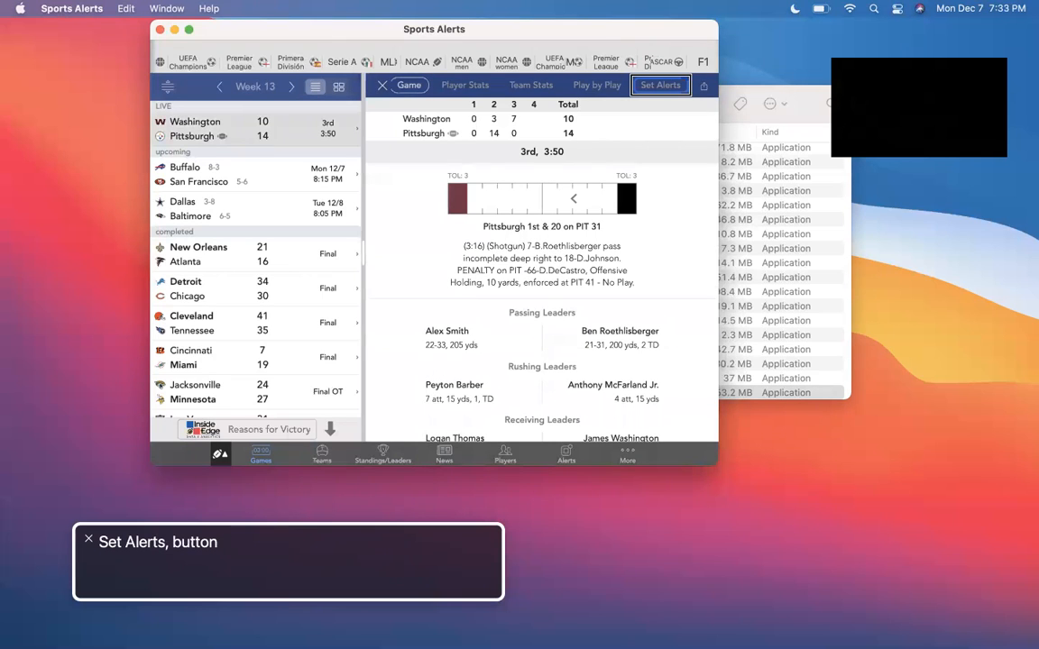
pyautogui.click(596, 83)
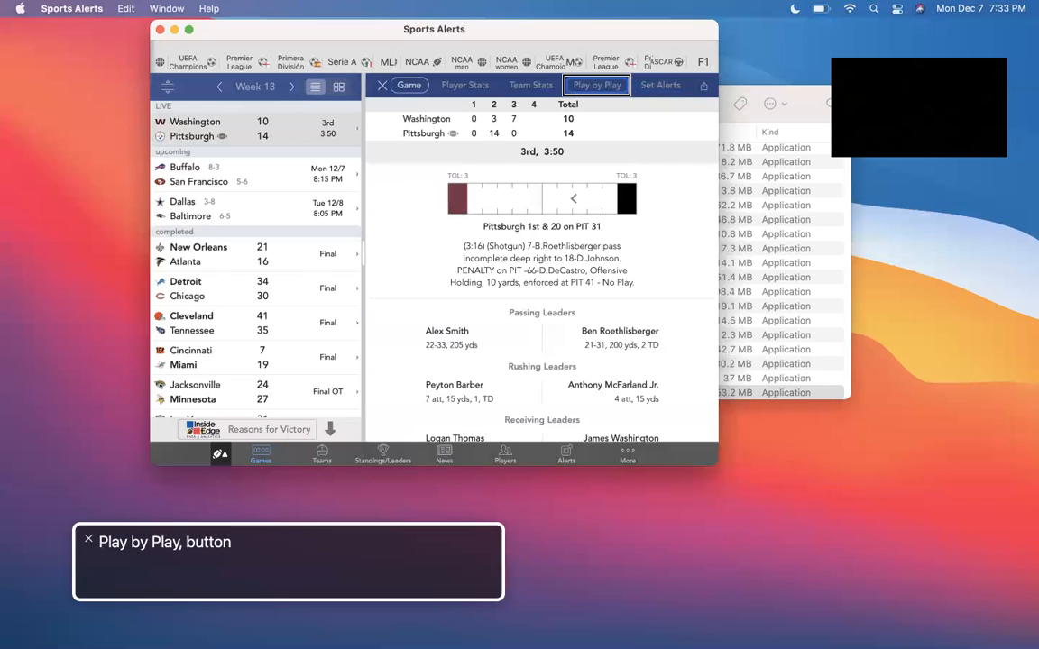
pyautogui.click(596, 84)
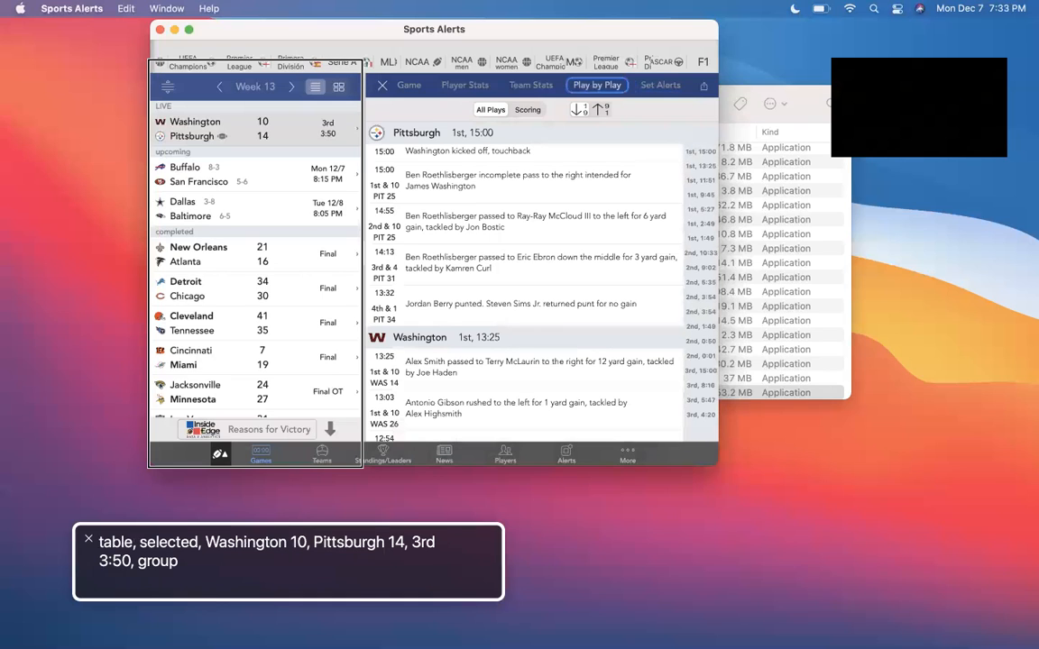
# Sort the plays descending and explore the quarter section index.
pyautogui.click(527, 109)
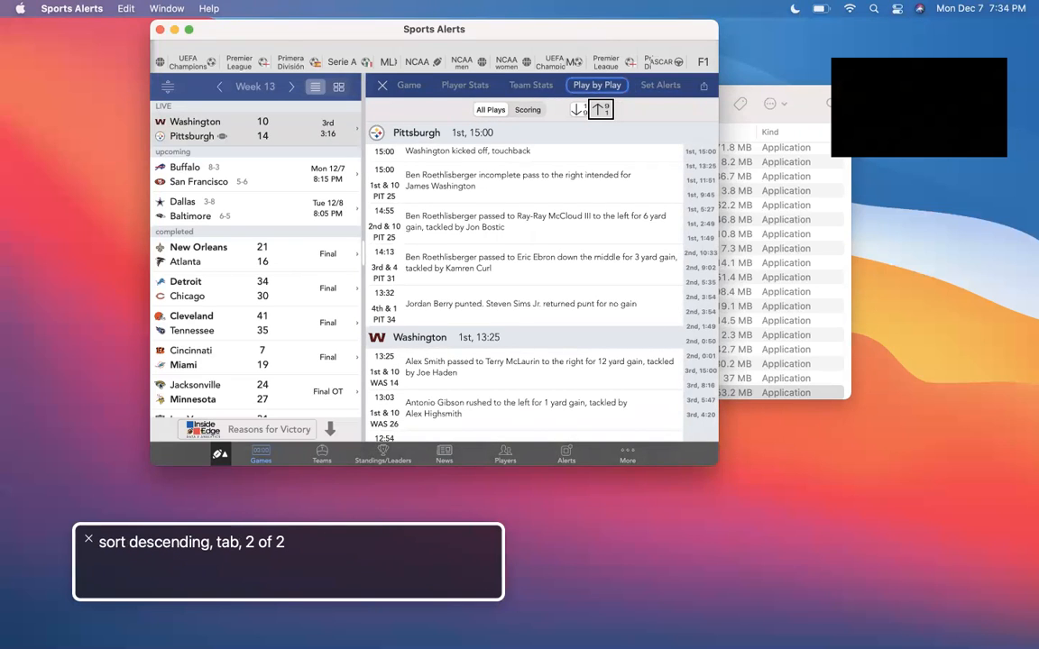
pyautogui.click(600, 109)
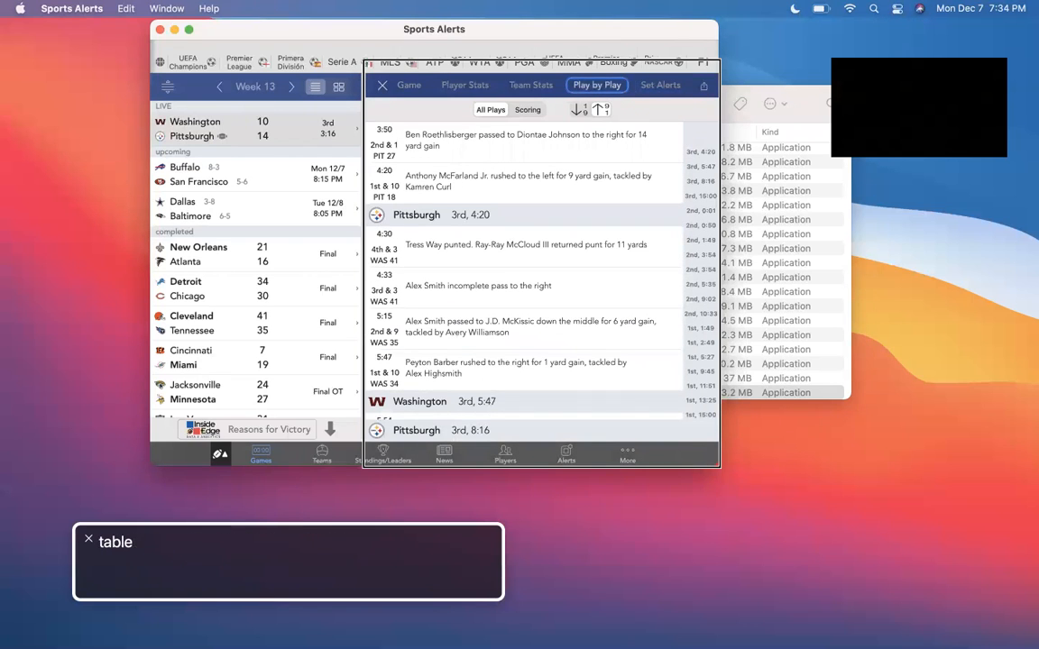
pyautogui.click(523, 142)
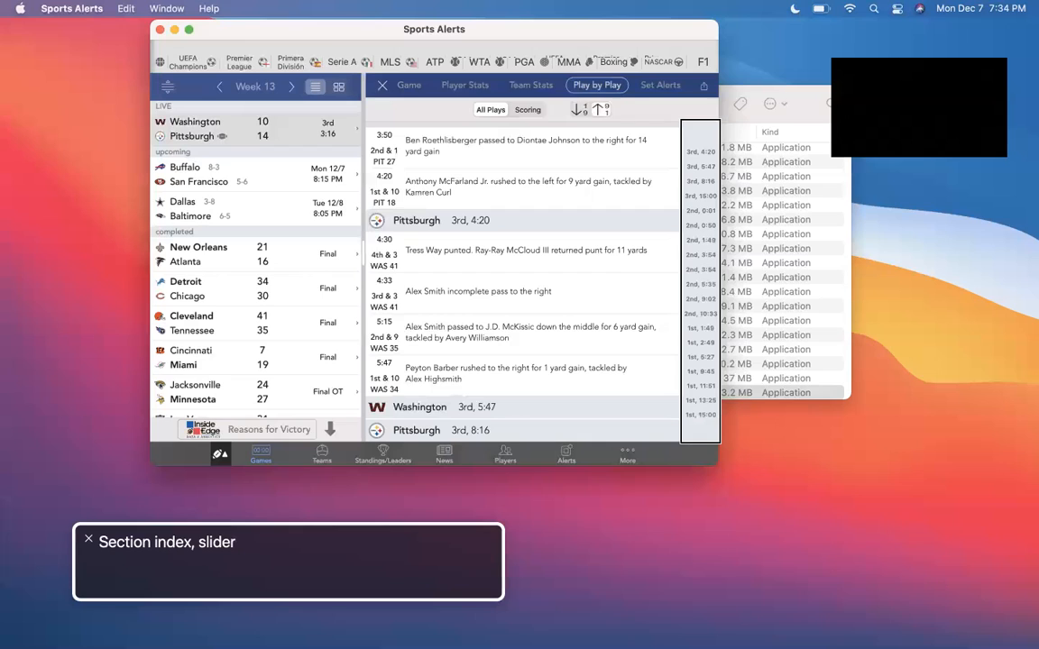
pyautogui.click(600, 109)
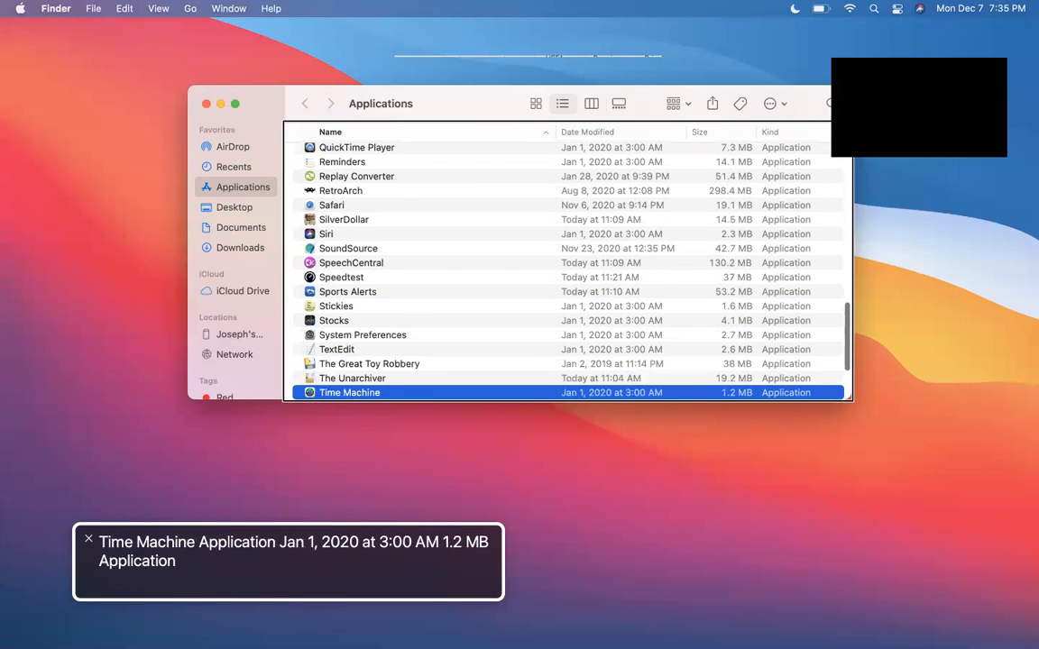
# Scroll down the Applications list and open Vintage Radio.
pyautogui.scroll(-3)
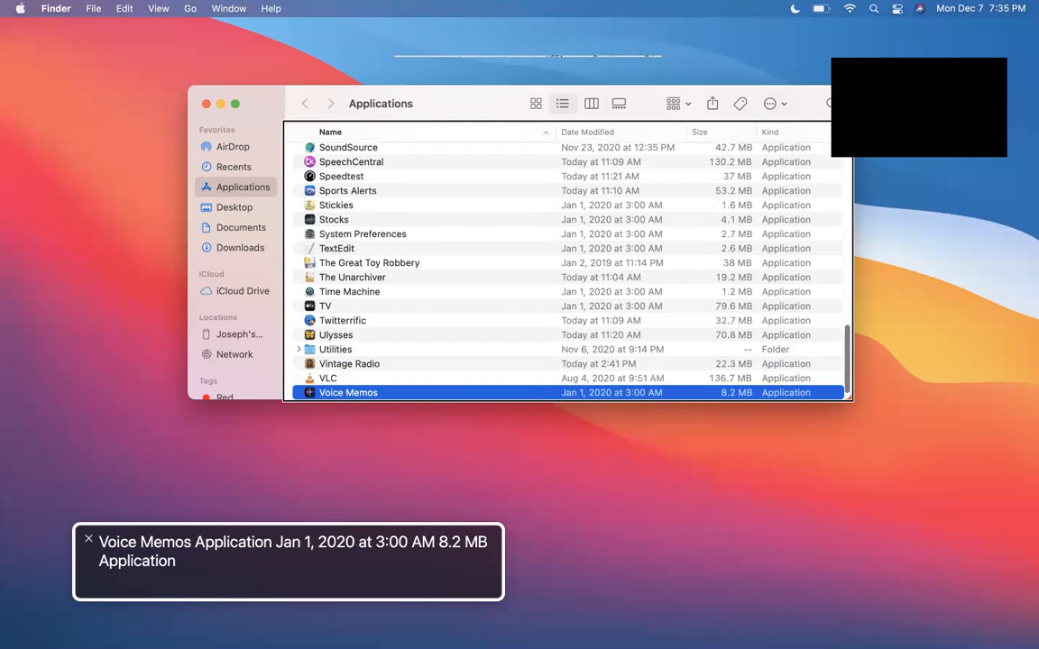
pyautogui.scroll(-3)
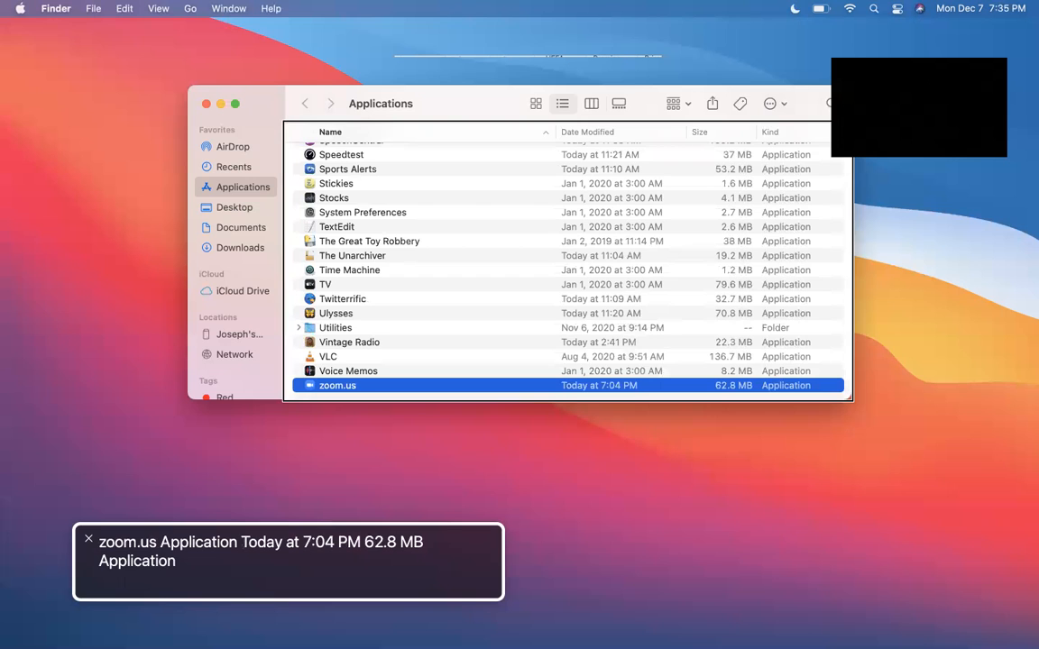
pyautogui.click(349, 342)
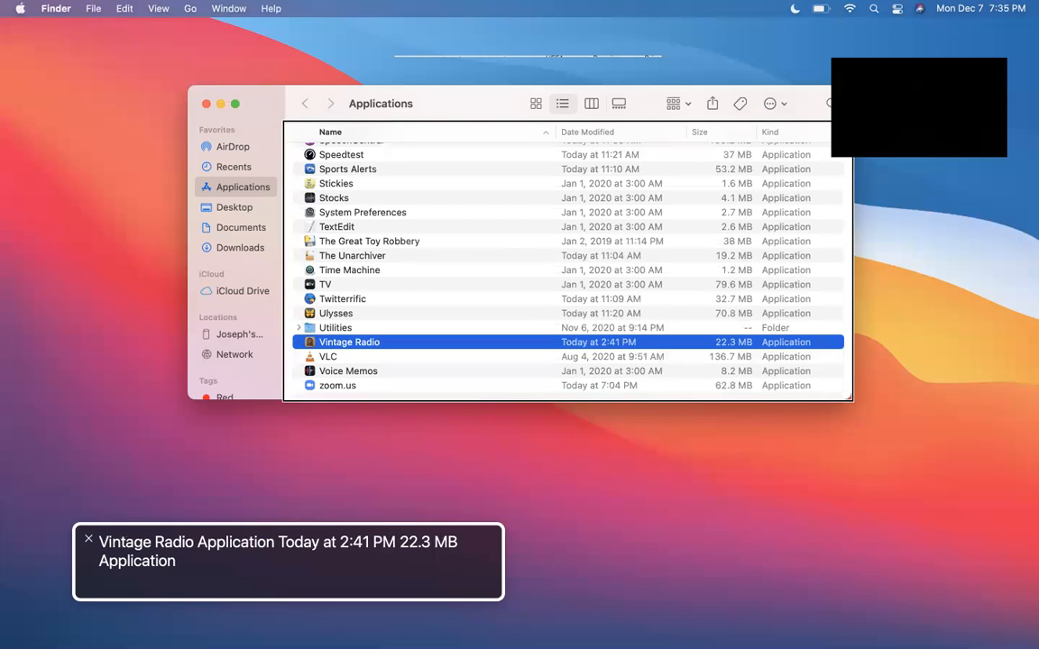
pyautogui.doubleClick(349, 342)
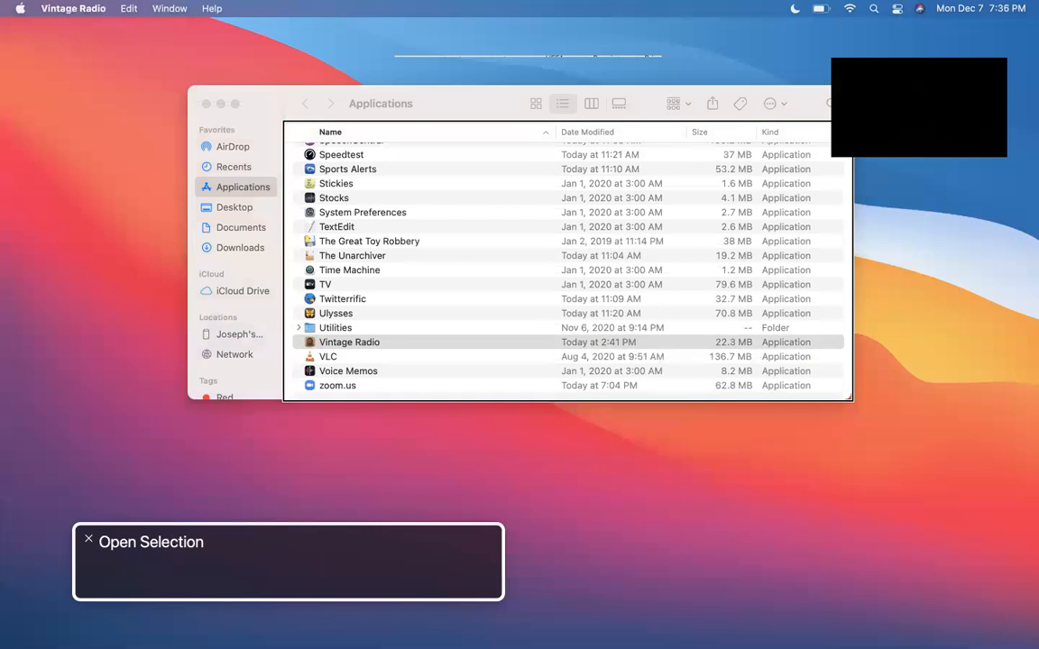
# Browse the genres from Adventure onward and open the History genre.
pyautogui.doubleClick(349, 341)
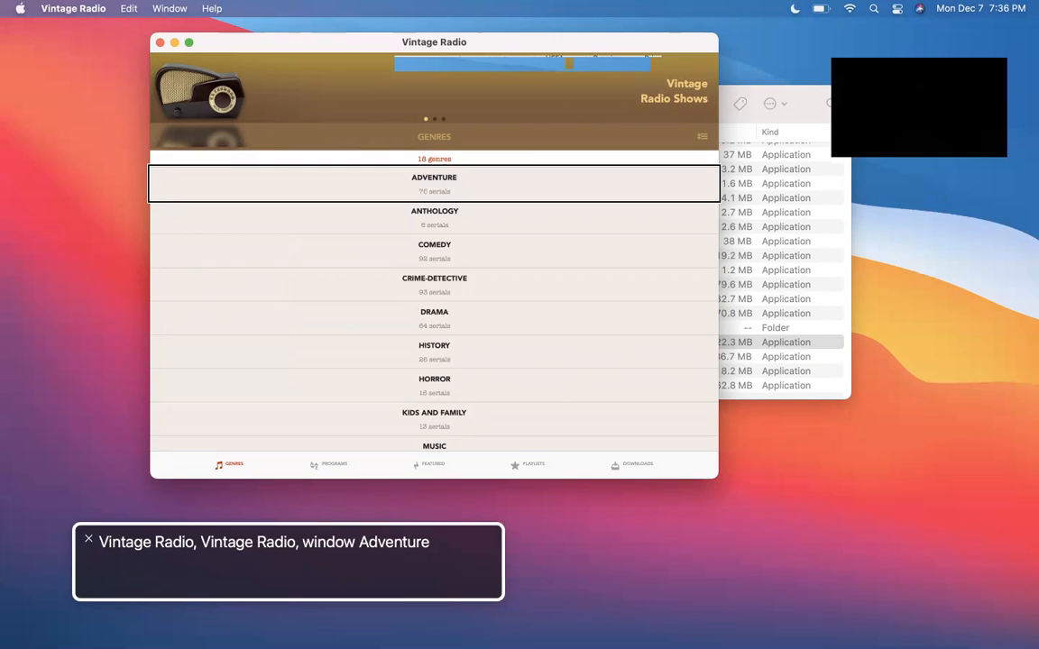
pyautogui.click(433, 210)
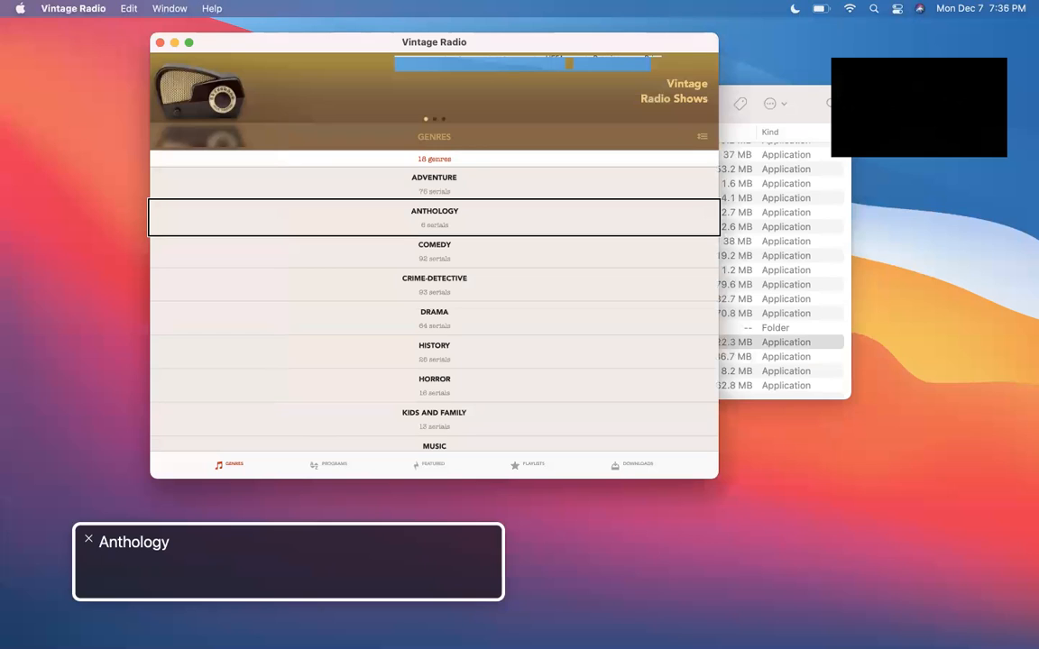
pyautogui.click(434, 318)
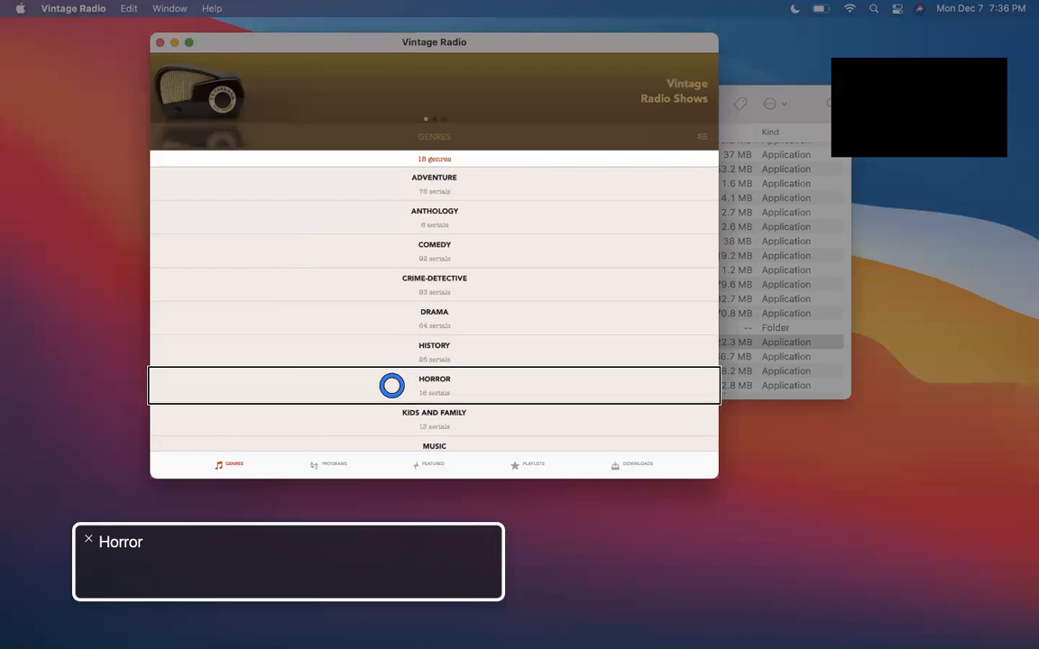
pyautogui.click(434, 352)
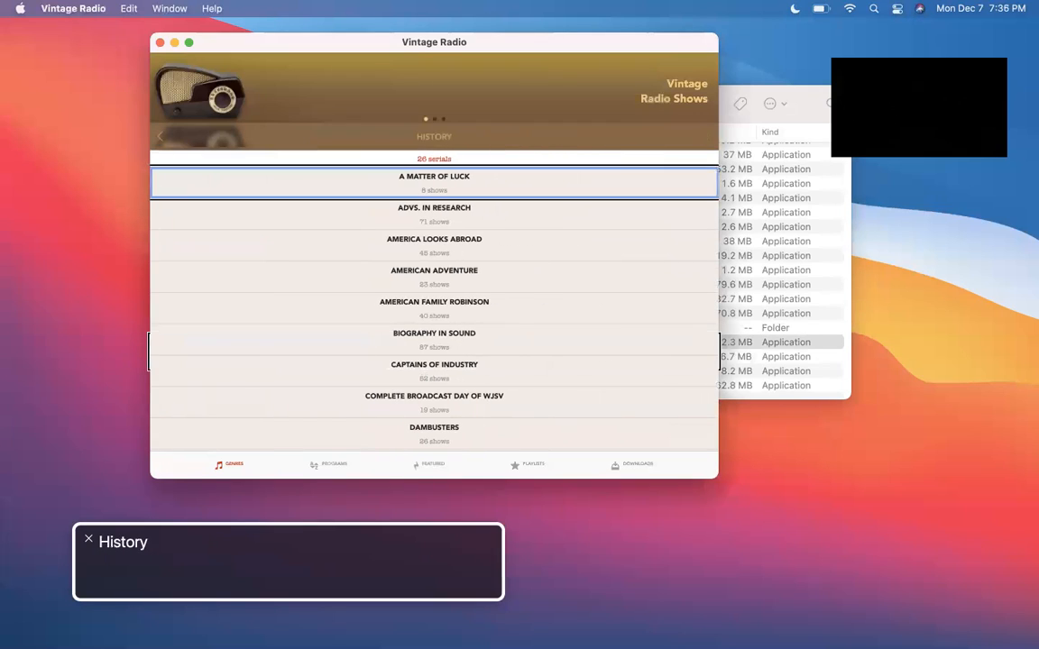
# Move through the History serials and open American Adventure.
pyautogui.click(434, 370)
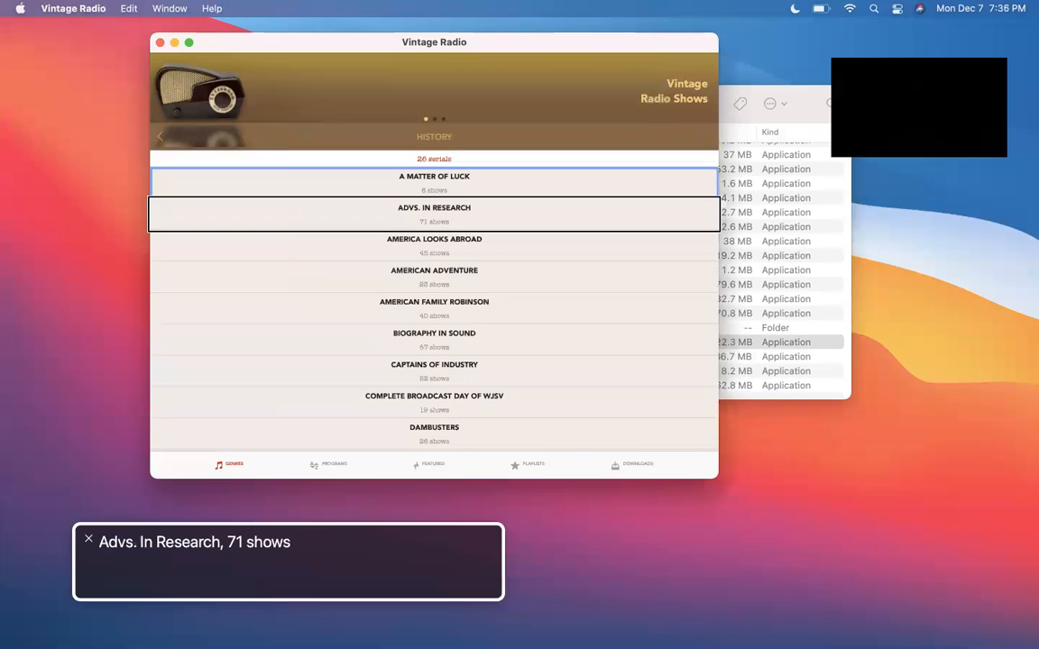
pyautogui.click(434, 245)
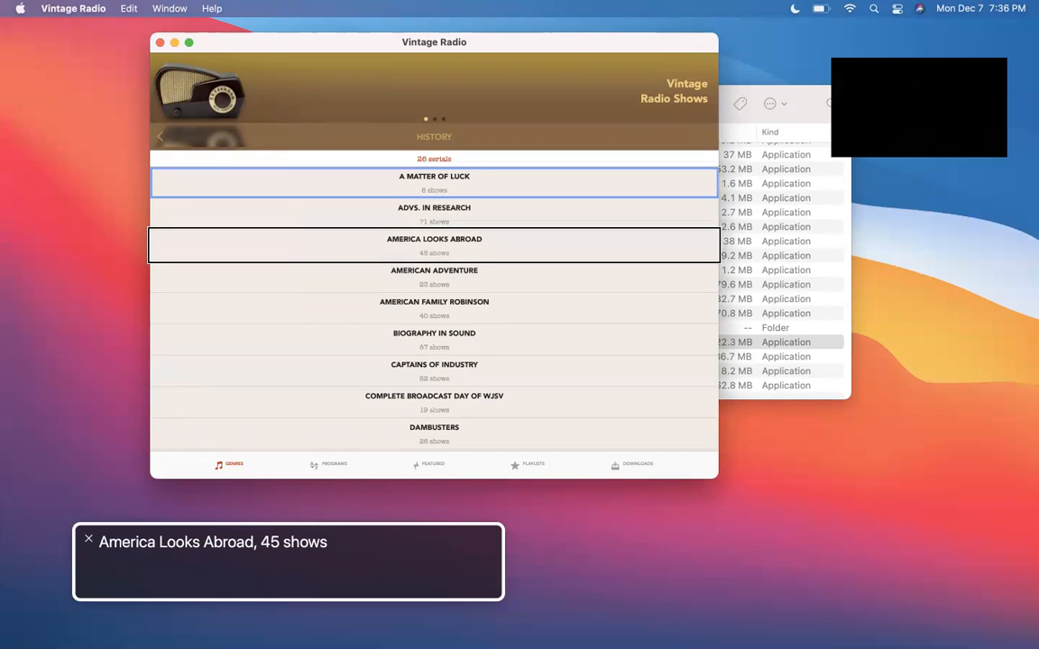
pyautogui.click(434, 276)
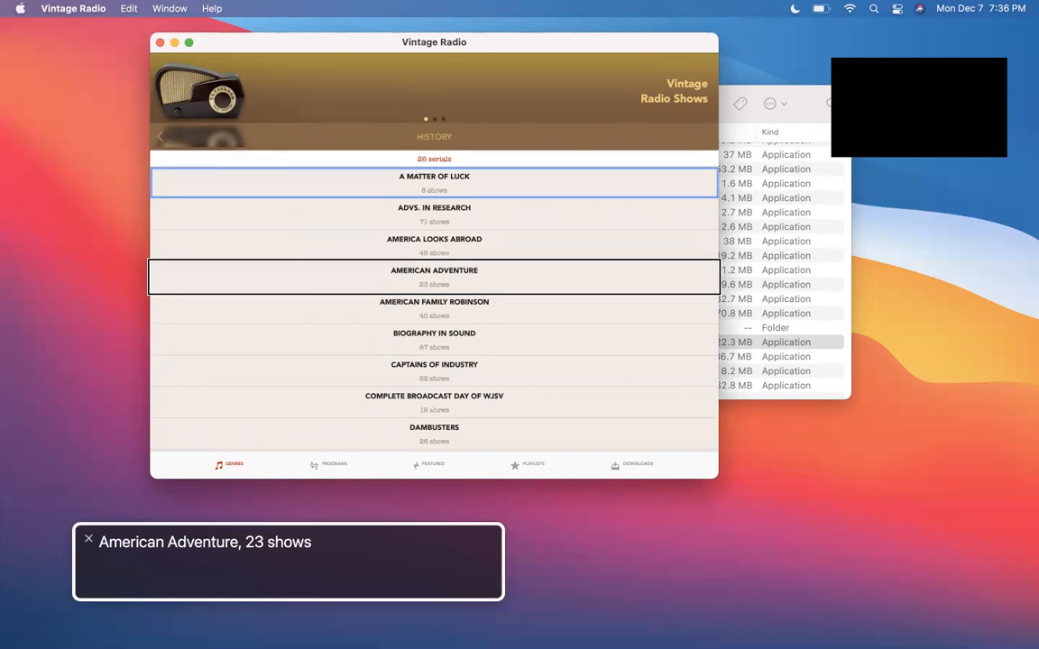
pyautogui.click(434, 271)
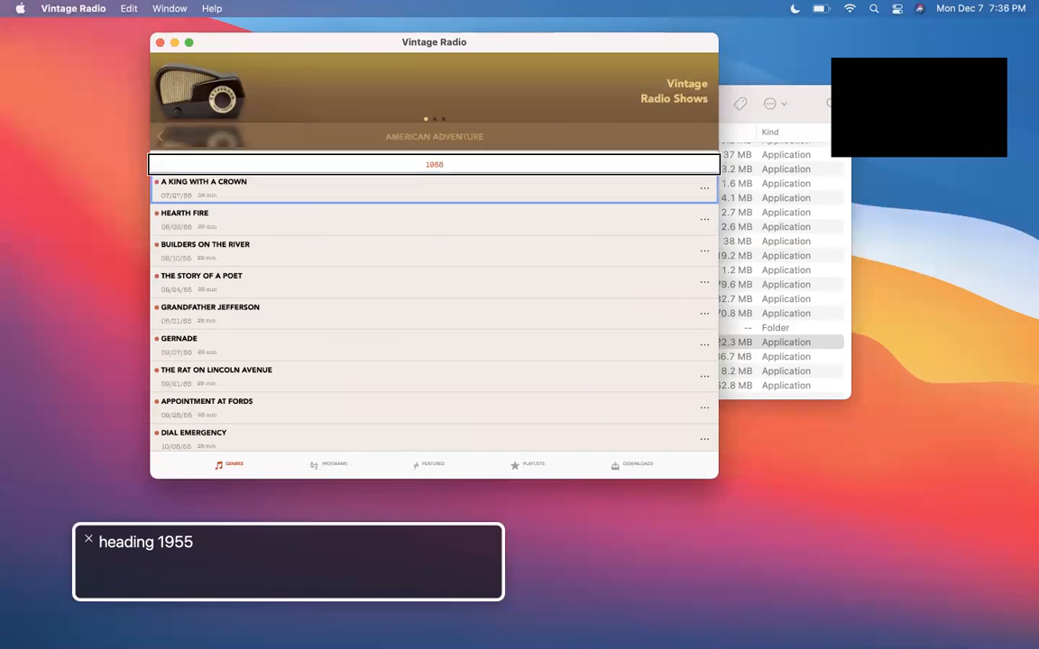
pyautogui.click(203, 182)
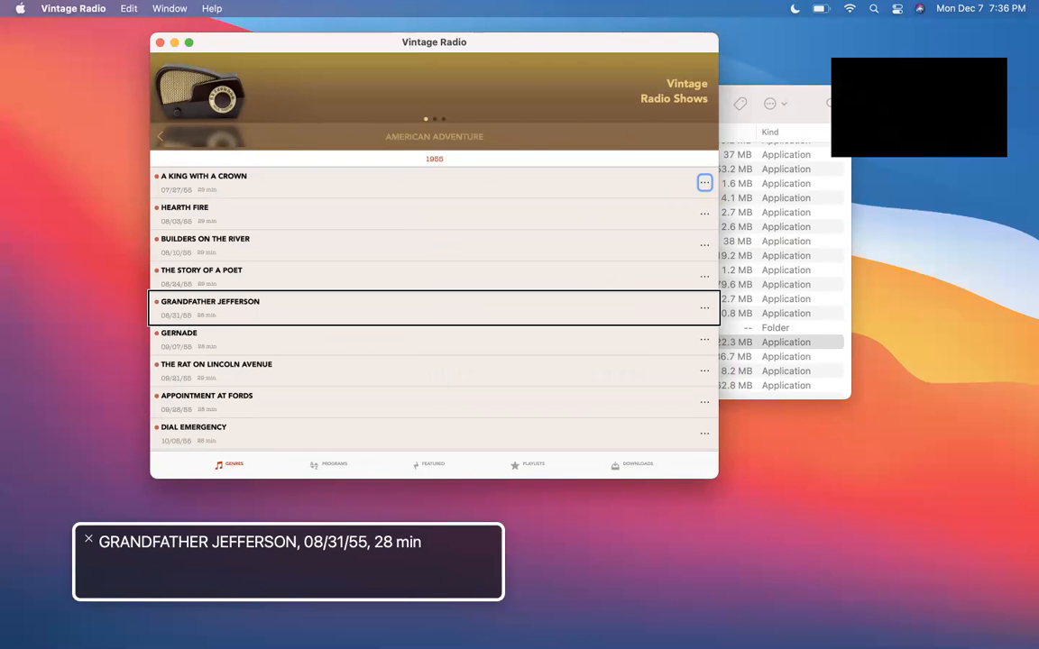
pyautogui.scroll(-3)
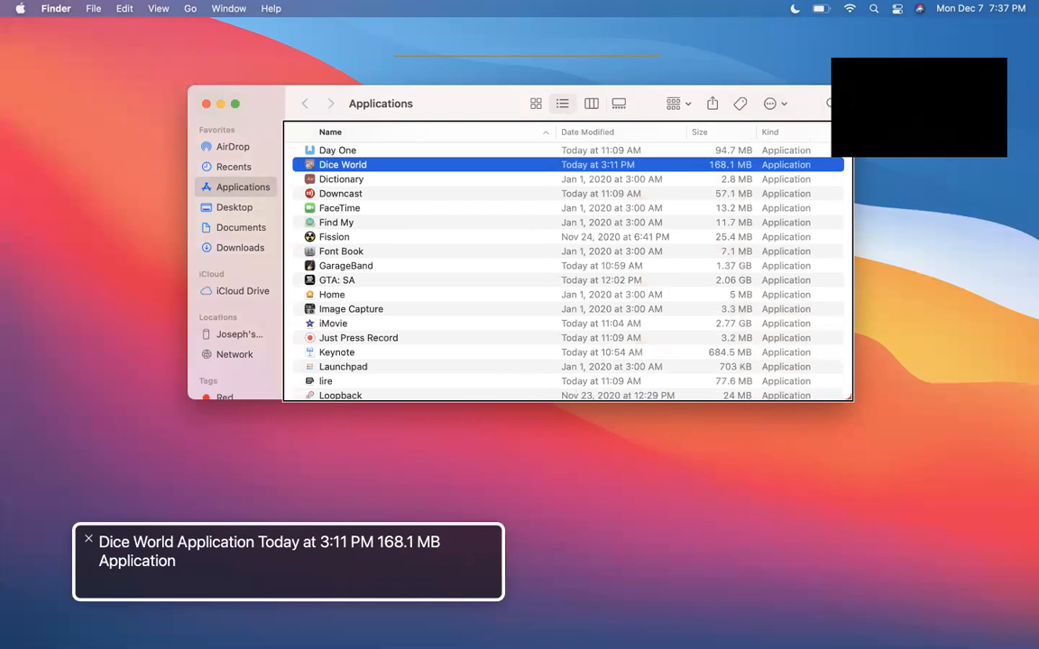
# Double-click Dice World in the Applications list.
pyautogui.doubleClick(342, 164)
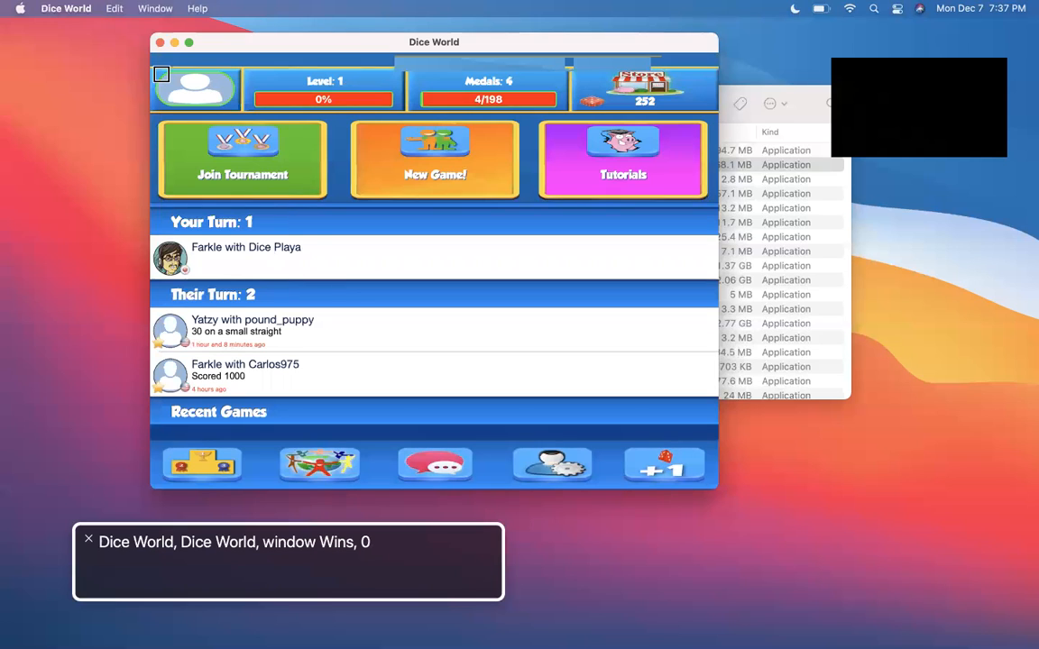
# Read the home screen and open the Farkle game with Dice Playa.
pyautogui.click(196, 87)
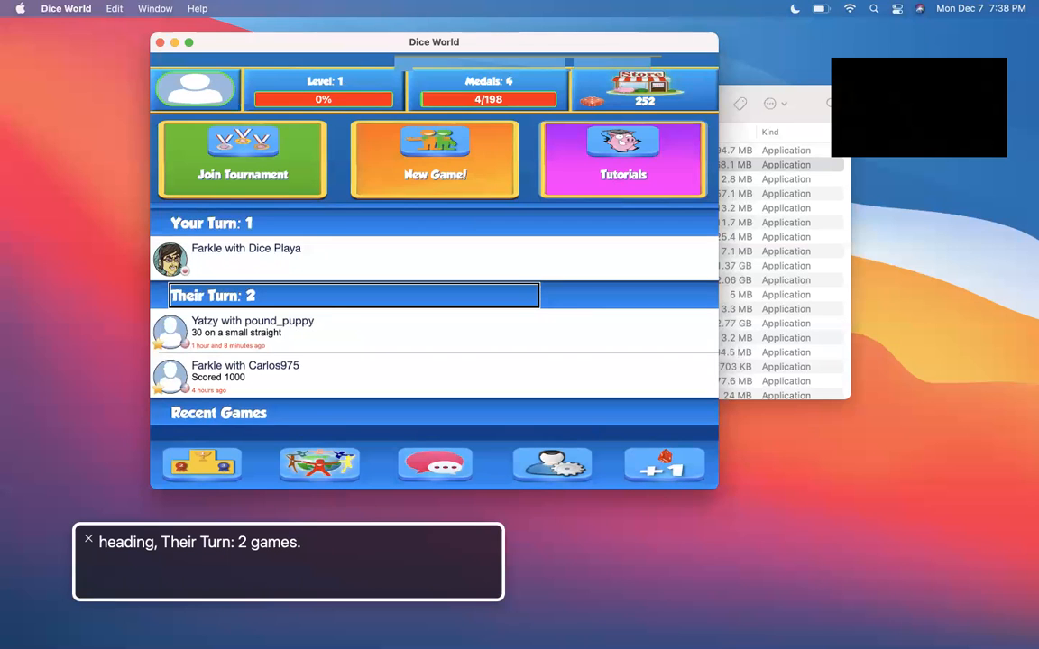
pyautogui.click(246, 257)
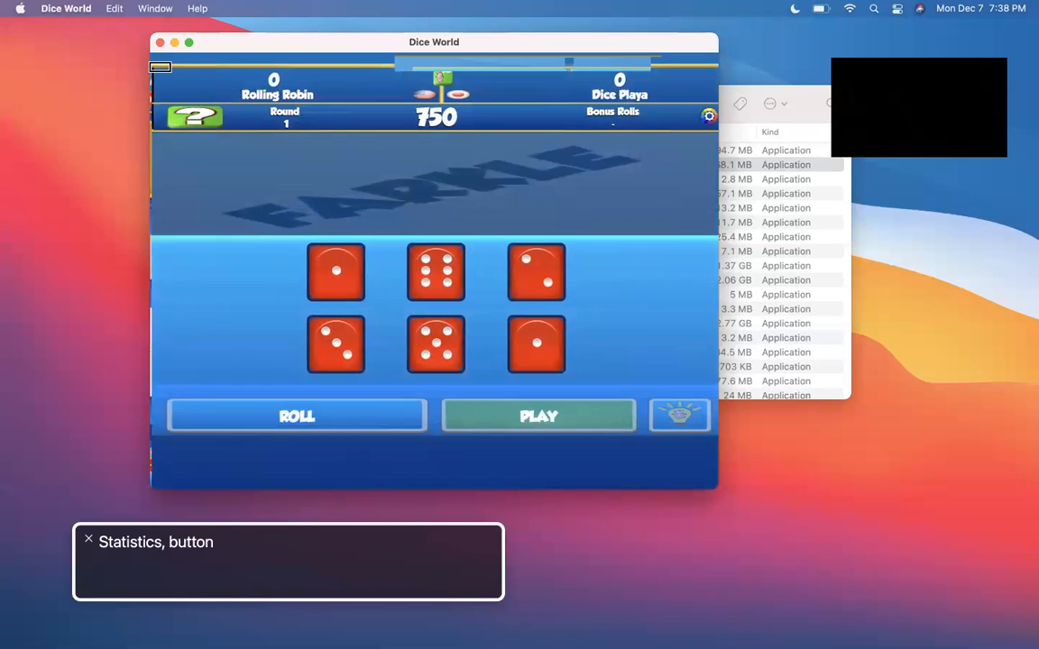
# Set aside the scoring five and one dice.
pyautogui.click(295, 415)
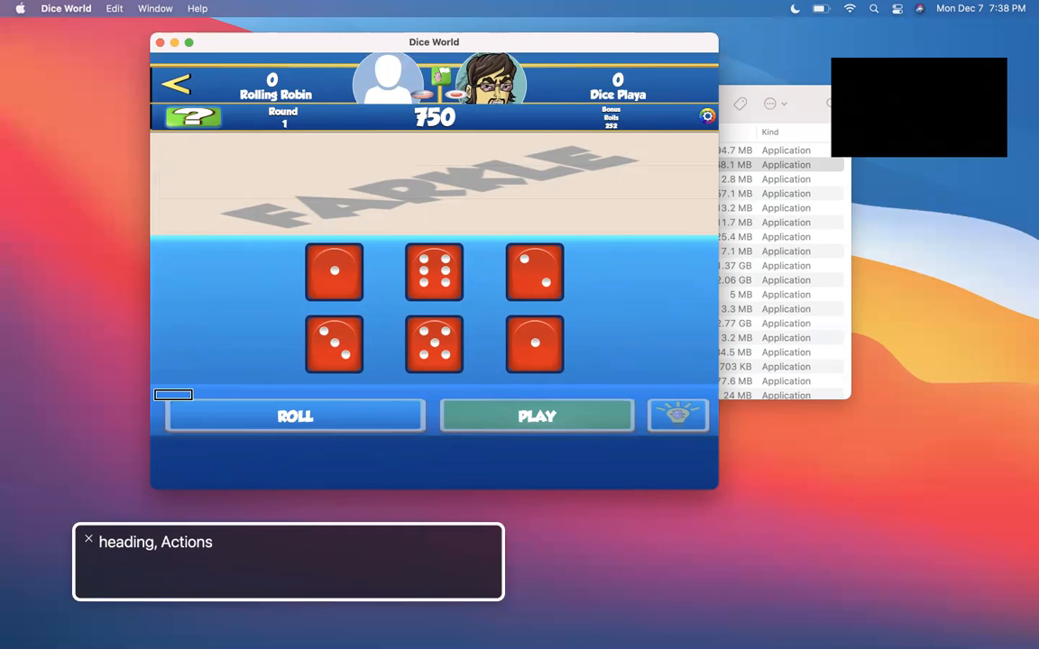
pyautogui.click(434, 344)
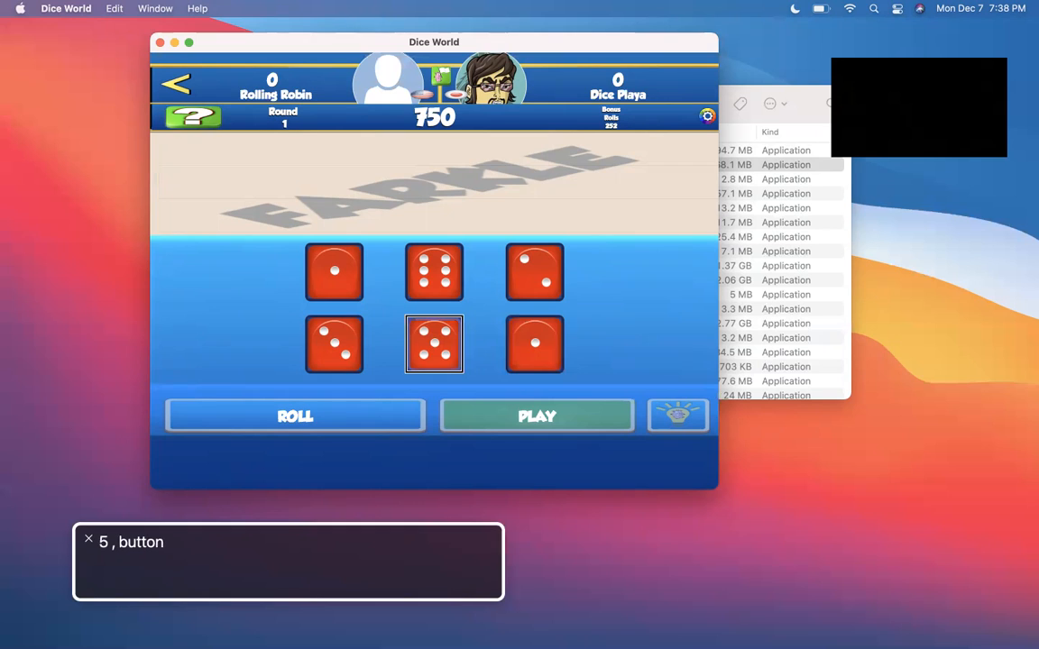
pyautogui.click(434, 345)
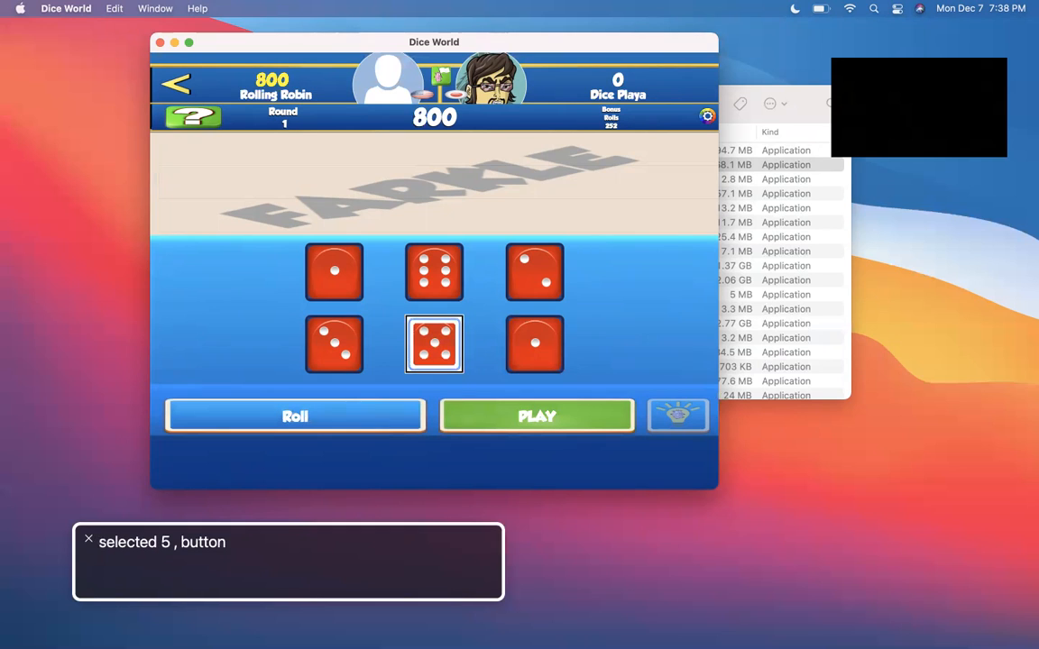
pyautogui.click(534, 344)
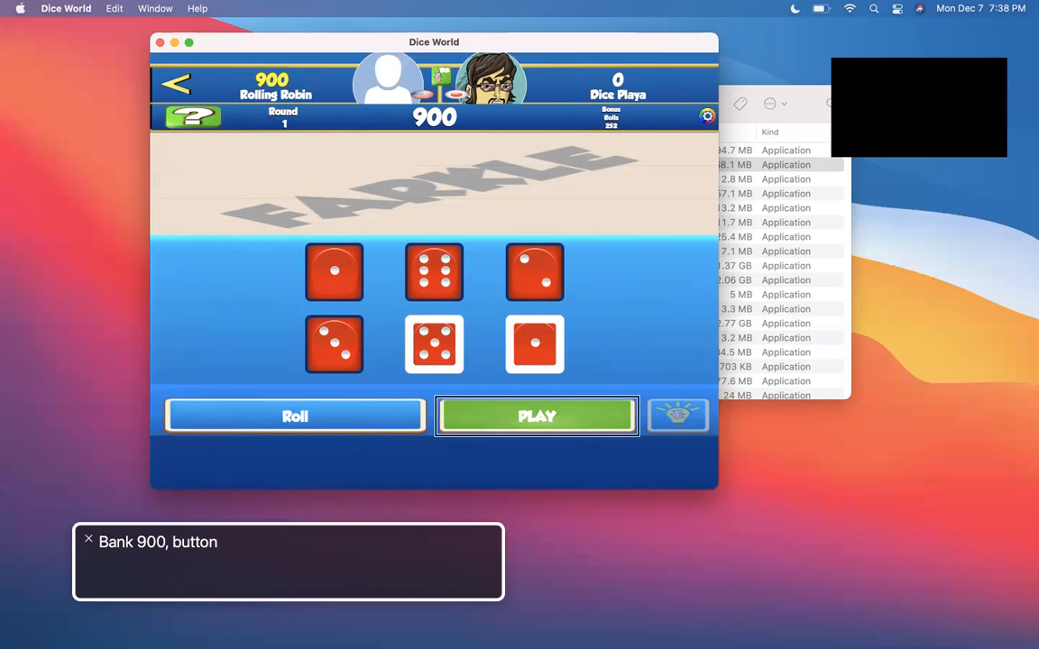
# Bank 900 points and let Dice Playa take its 1000-point turn.
pyautogui.click(536, 415)
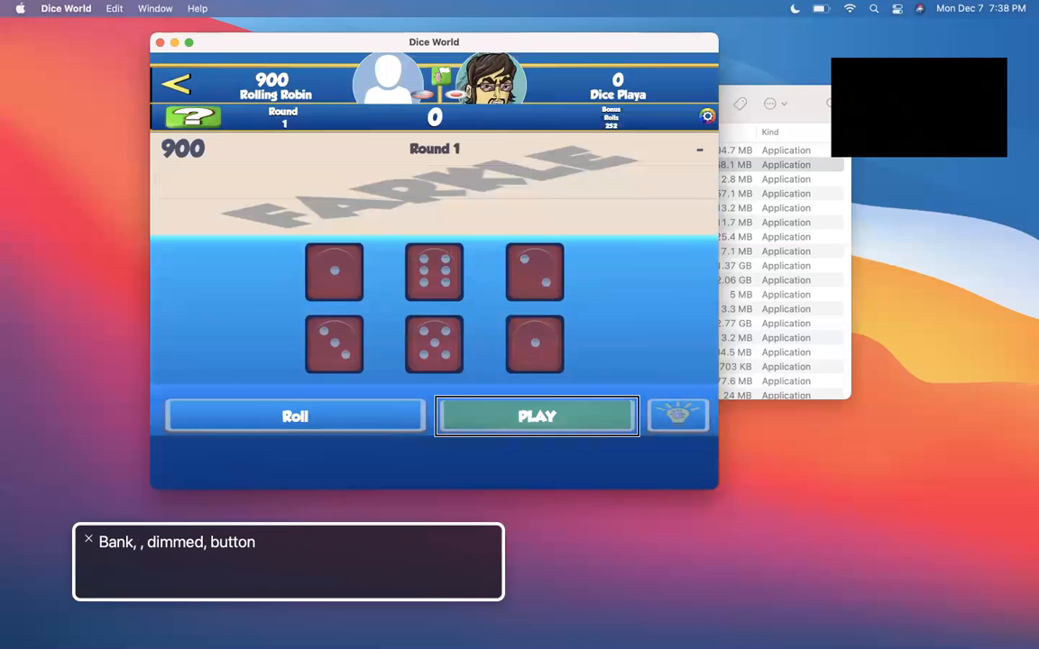
pyautogui.click(535, 415)
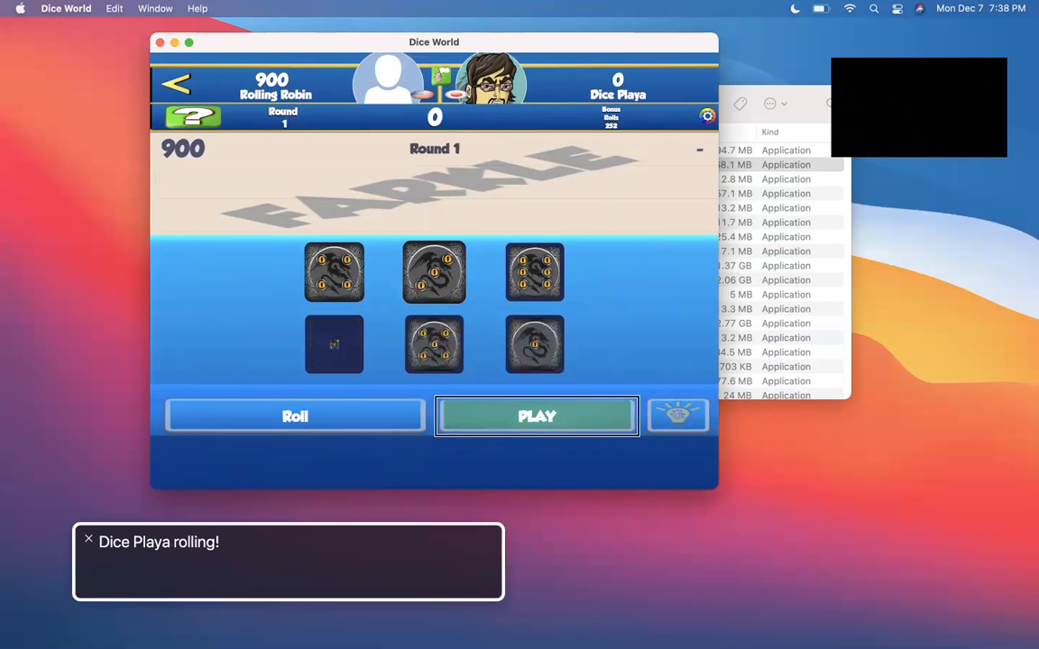
pyautogui.click(537, 415)
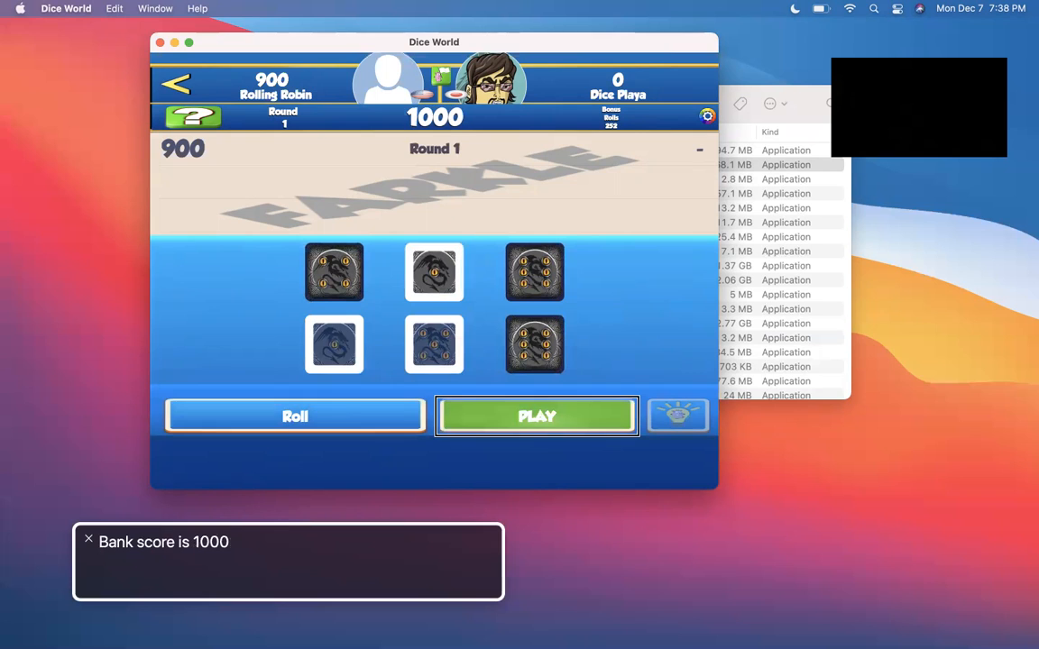
pyautogui.click(536, 416)
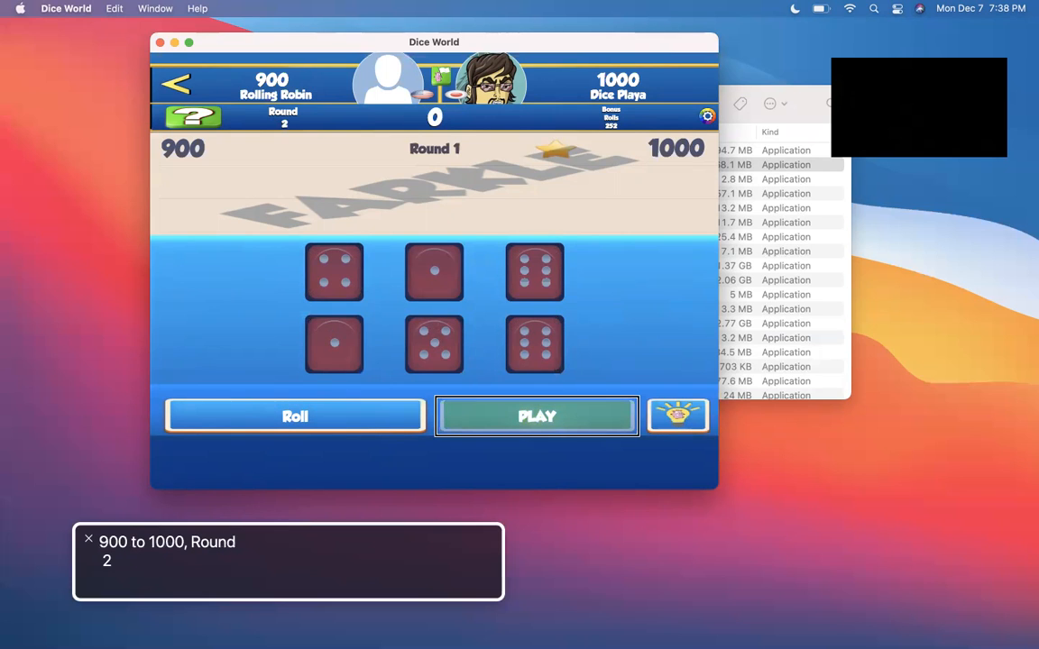
# Roll for round two, keep scoring dice, roll the last two dice and farkle.
pyautogui.click(294, 415)
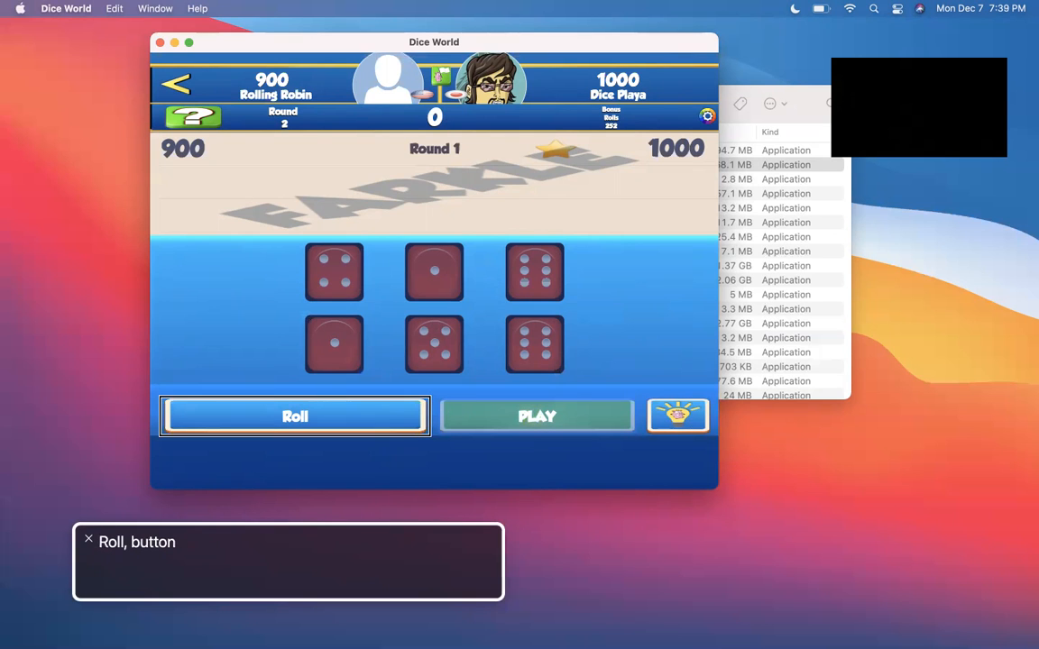
pyautogui.click(367, 404)
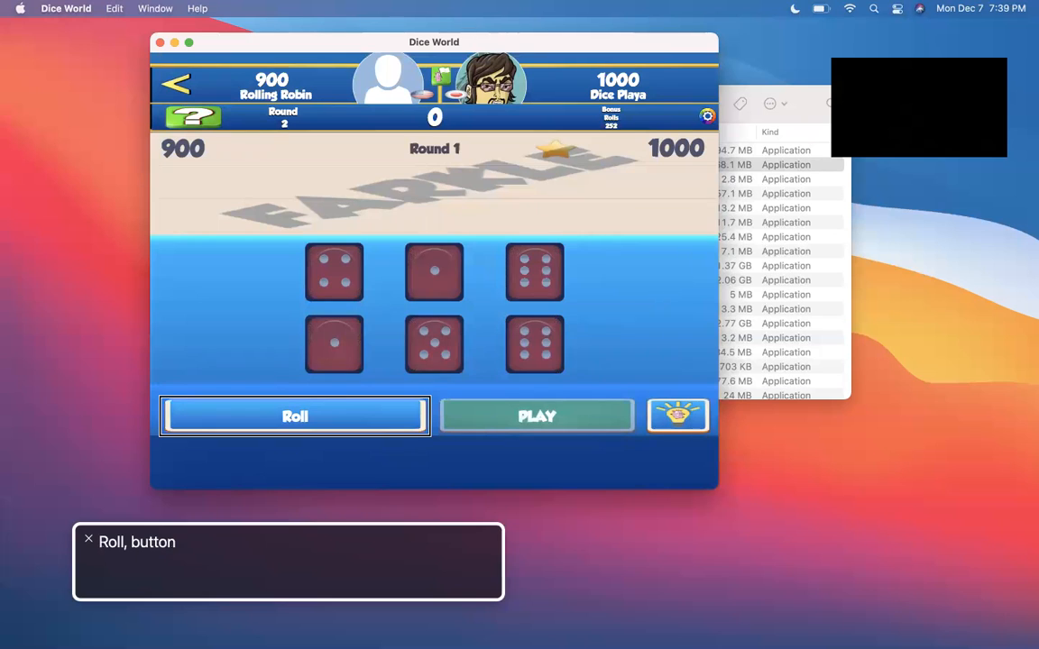
pyautogui.click(295, 416)
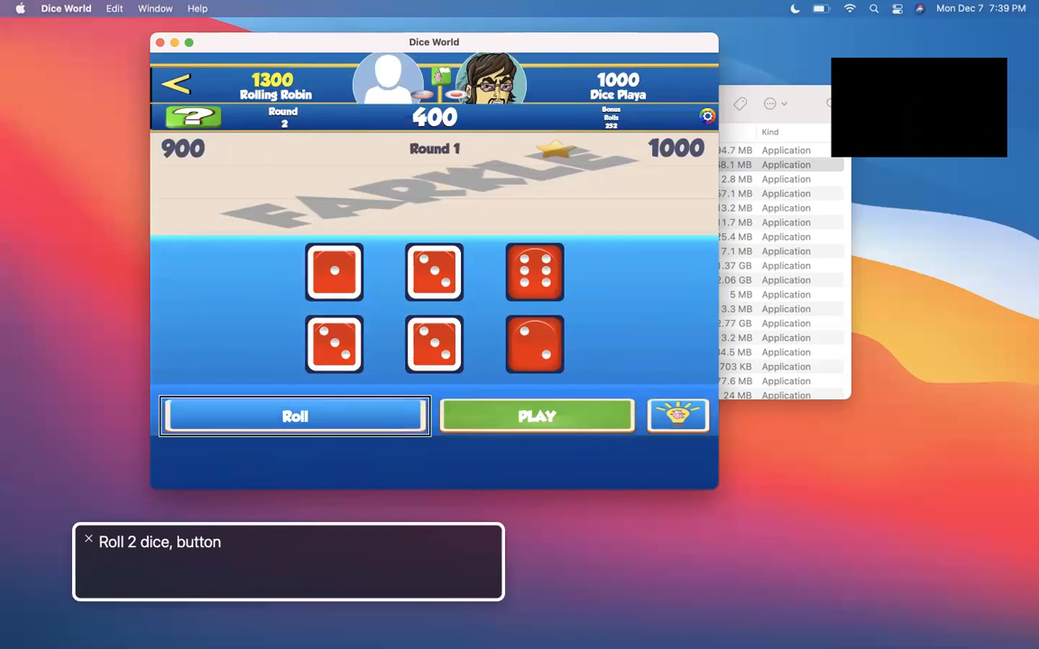
pyautogui.click(295, 416)
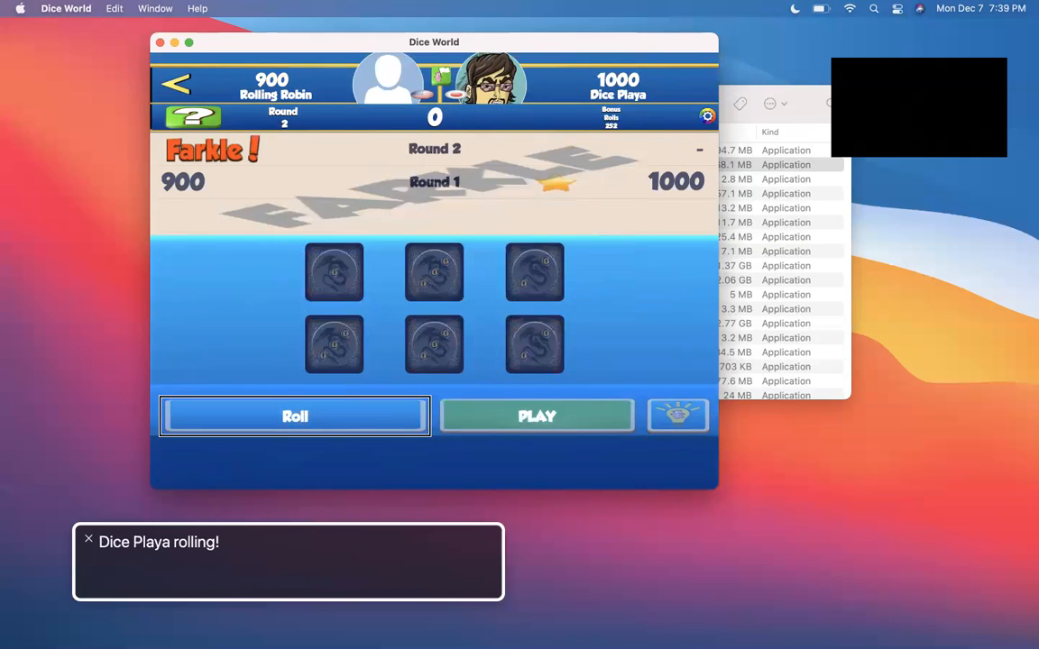
pyautogui.click(295, 416)
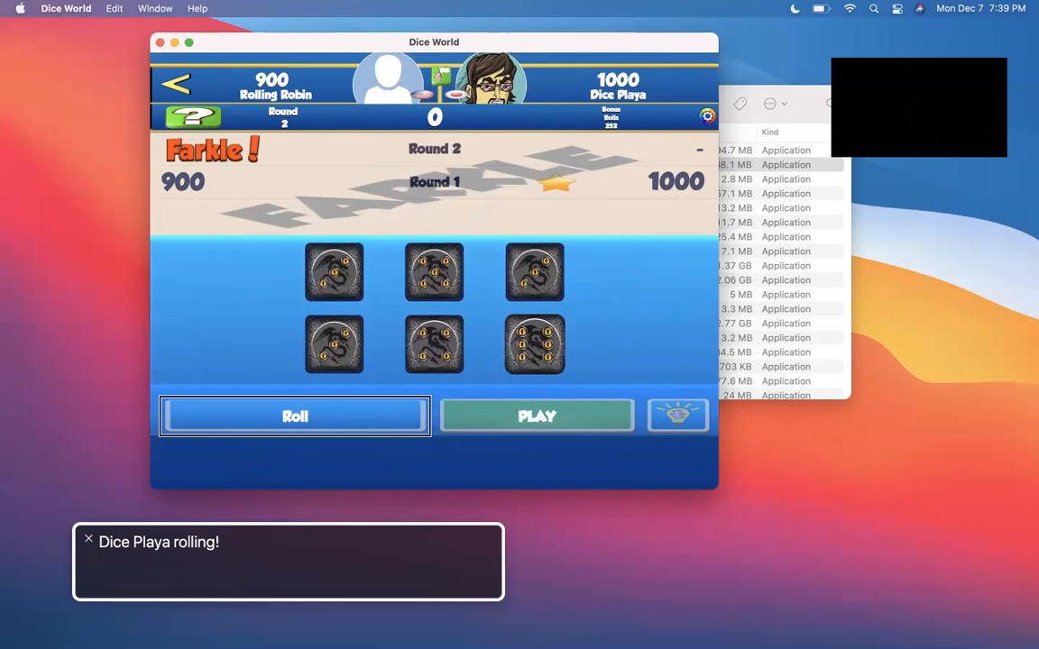
pyautogui.click(537, 416)
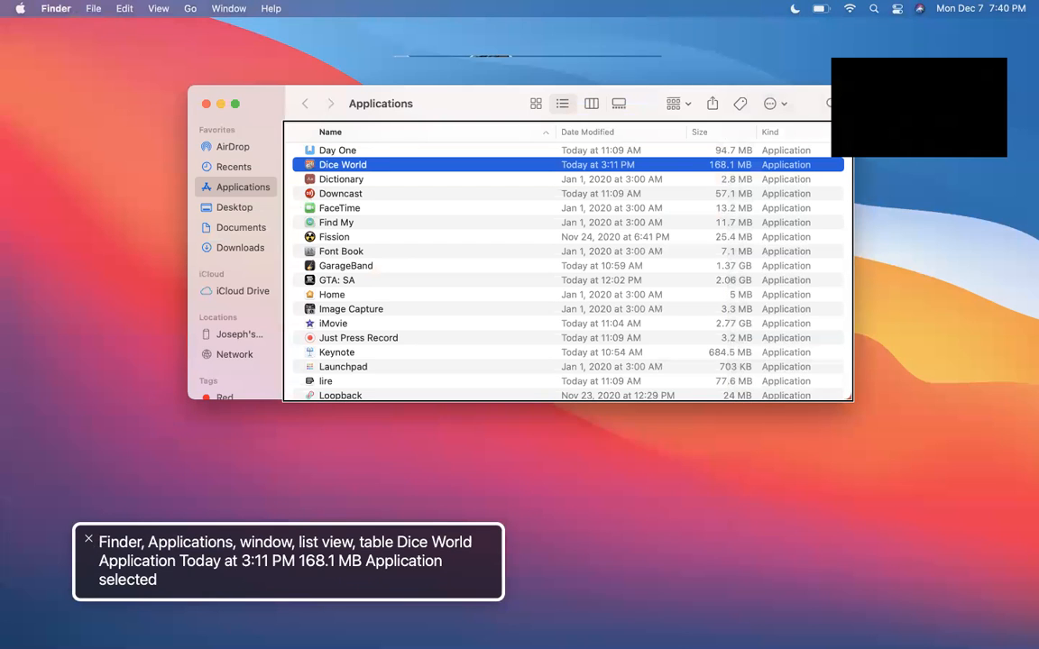
# Step through the Applications list past Downcast, Fission and Home, scrolling down toward Siri.
pyautogui.click(339, 193)
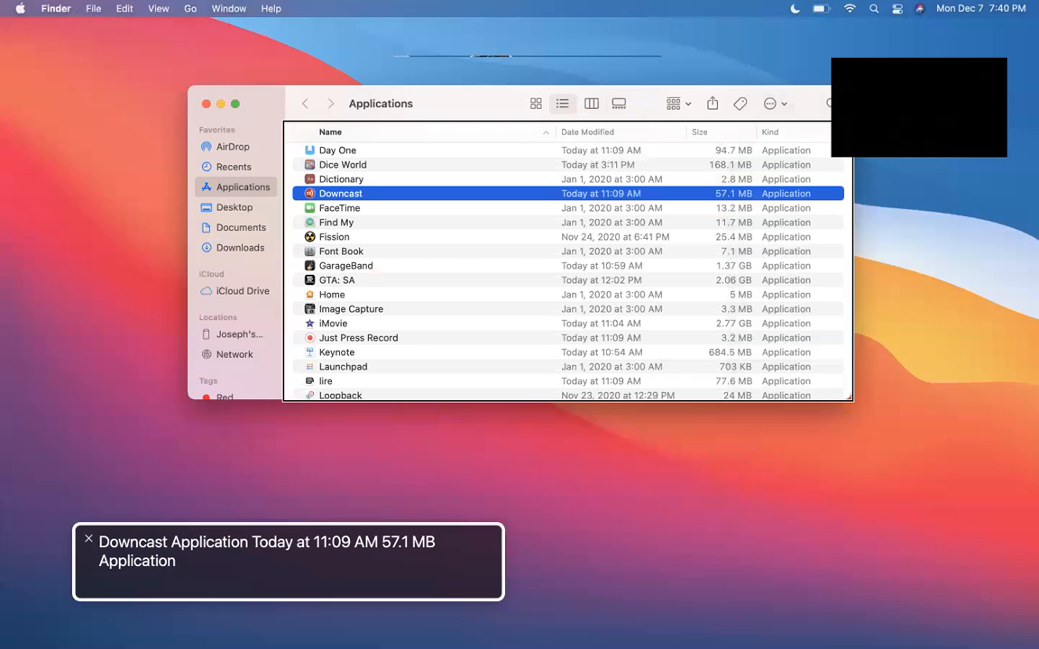
pyautogui.click(341, 251)
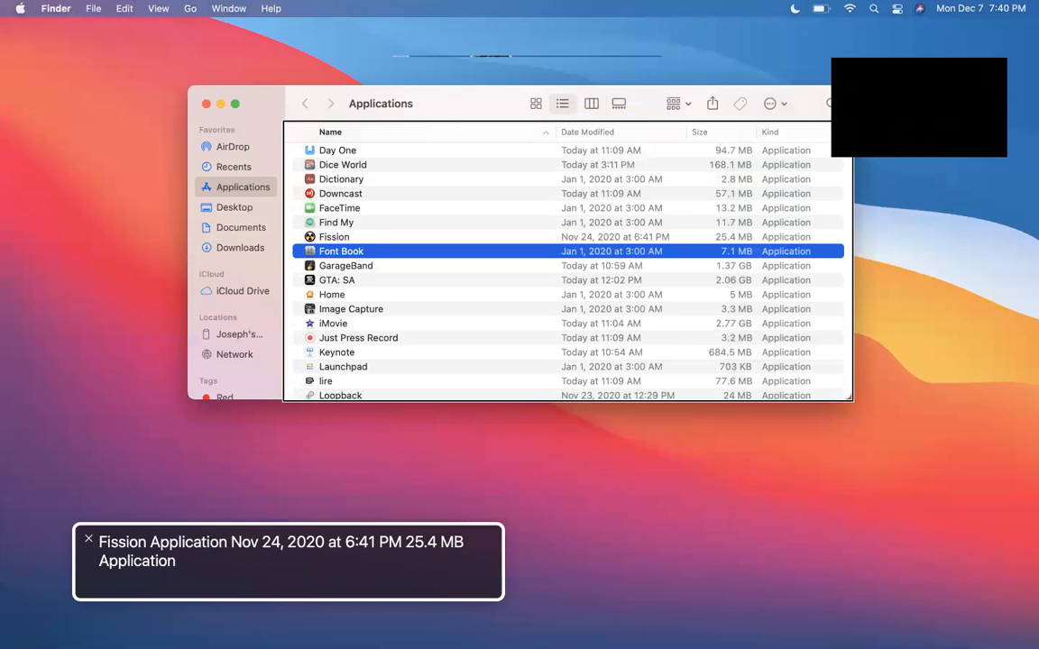
pyautogui.click(331, 295)
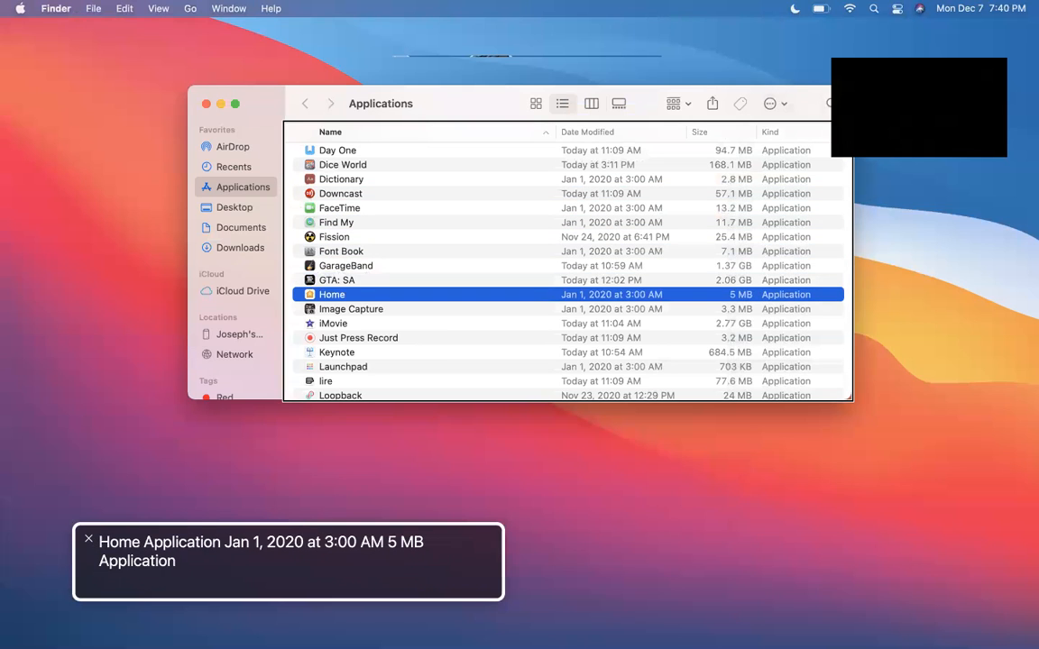
pyautogui.click(336, 352)
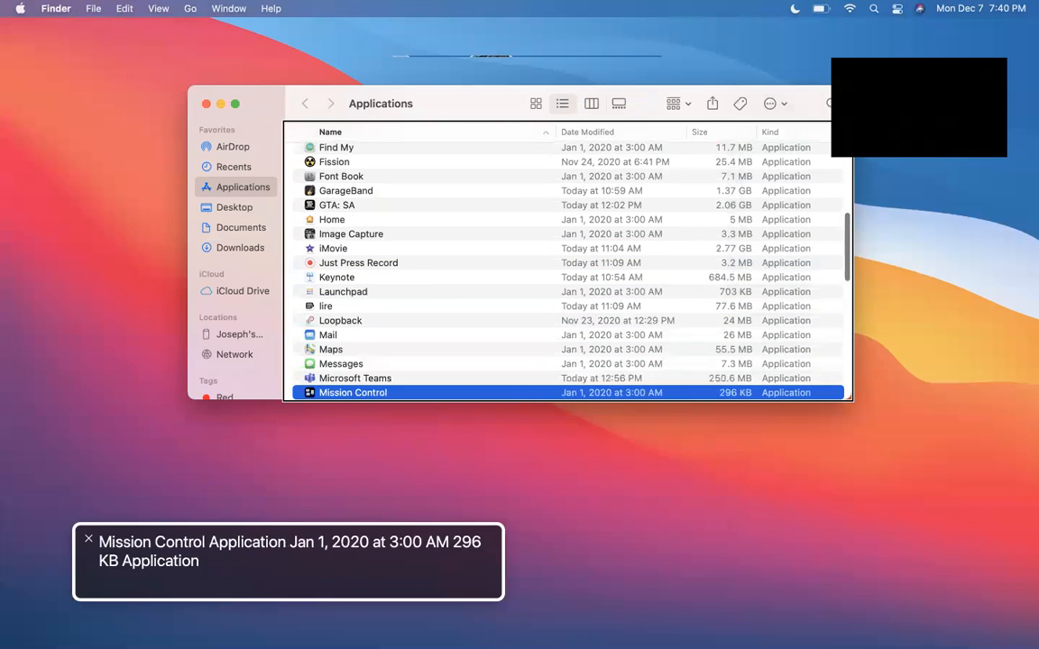
pyautogui.scroll(-3)
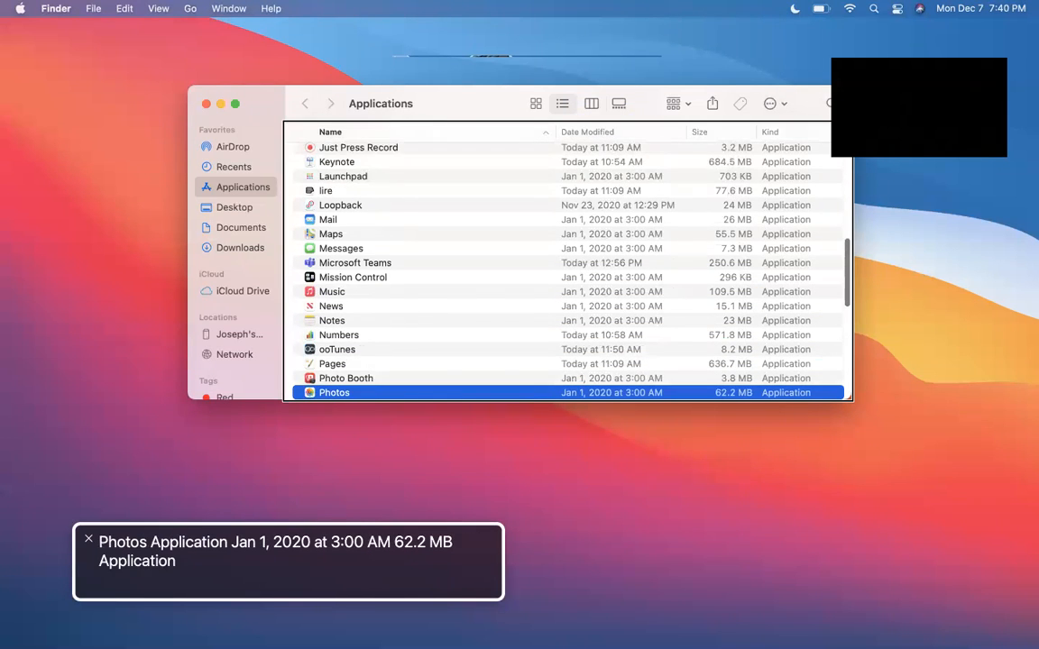
pyautogui.scroll(-3)
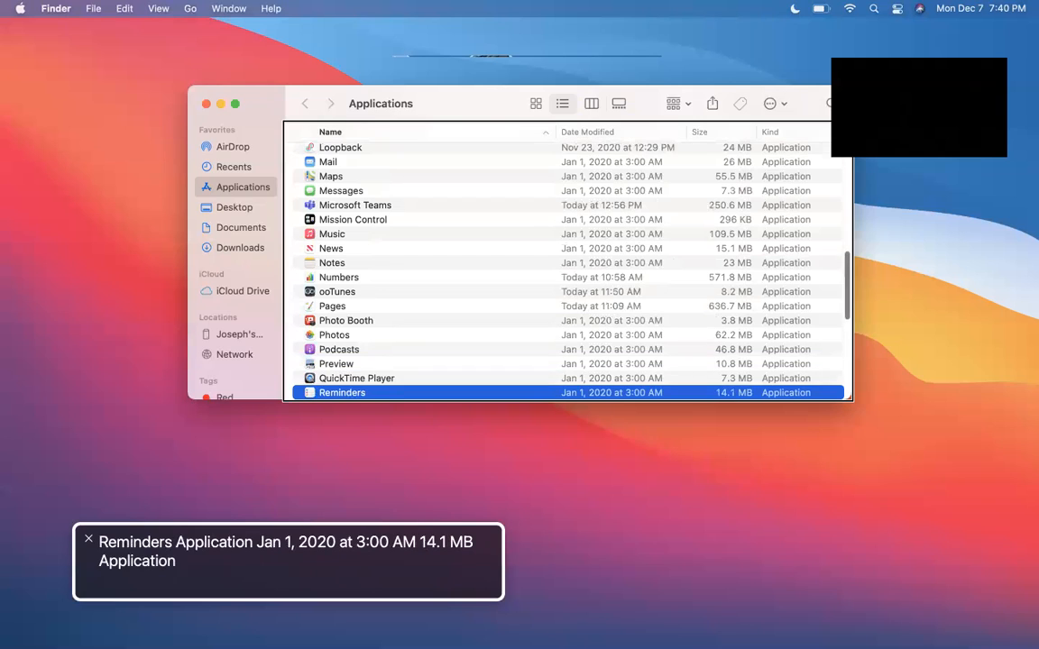
pyautogui.scroll(-3)
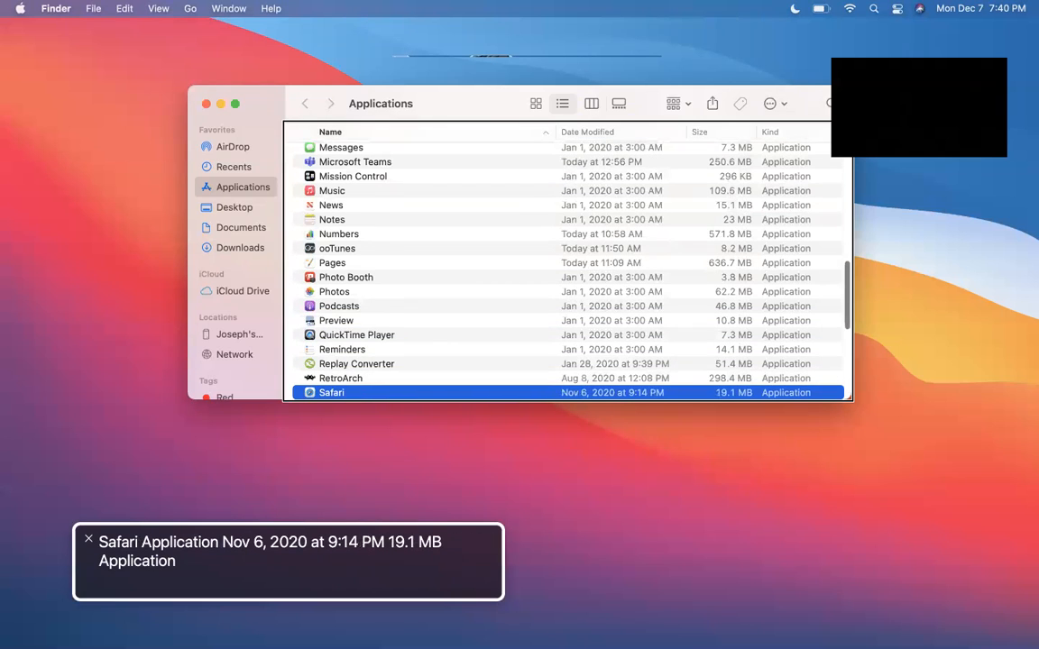
pyautogui.scroll(-3)
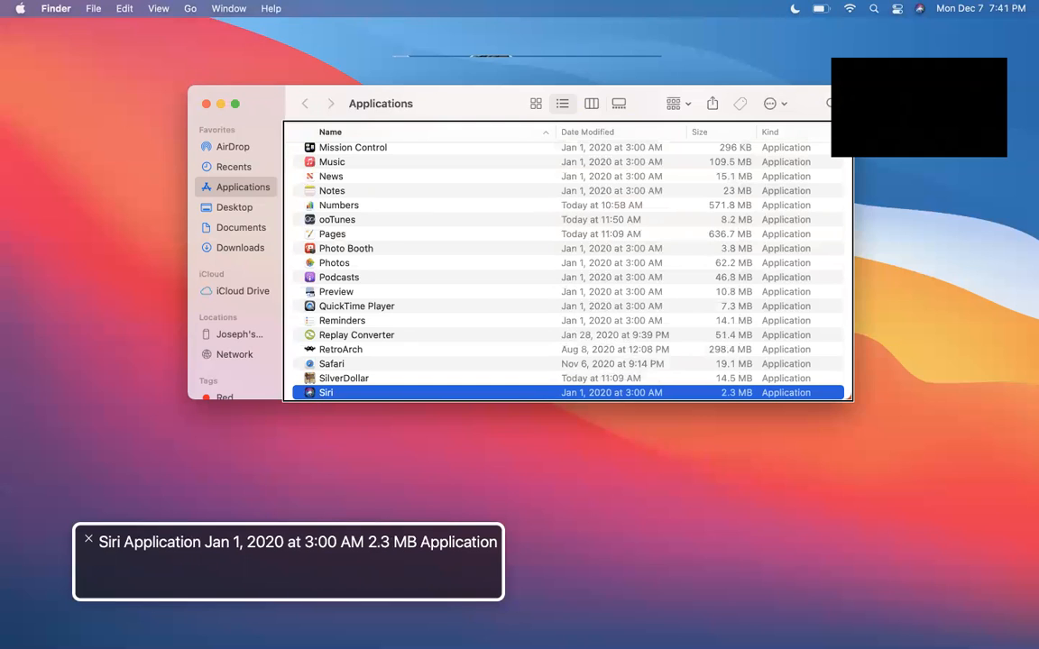
pyautogui.scroll(-3)
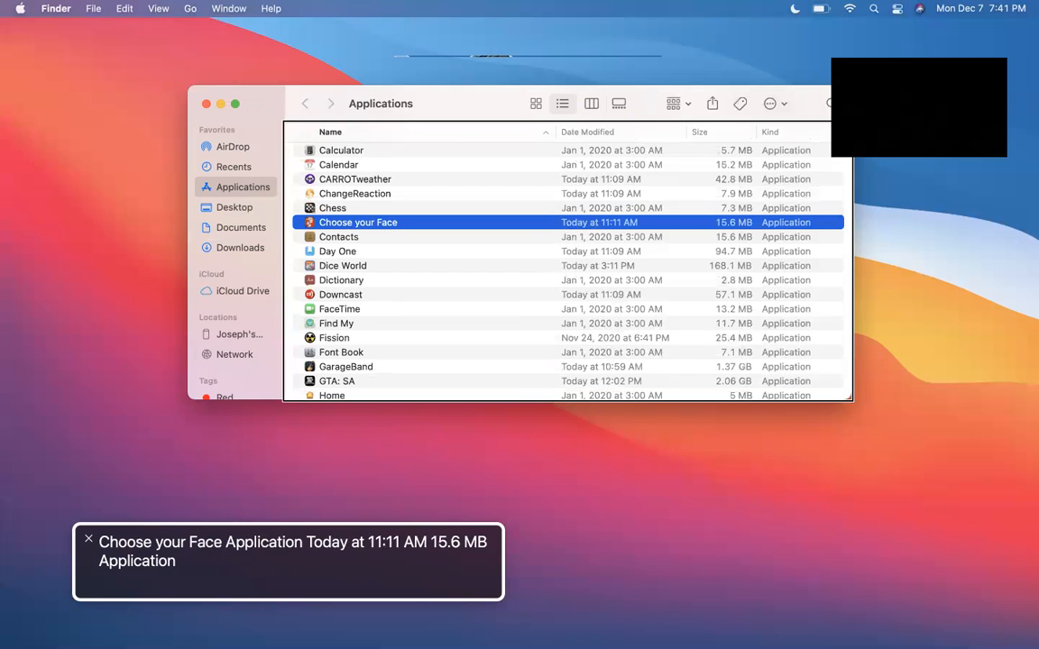
# Launch Choose your Face and explore the emoji grid, moving to Face4 and Face14.
pyautogui.doubleClick(358, 222)
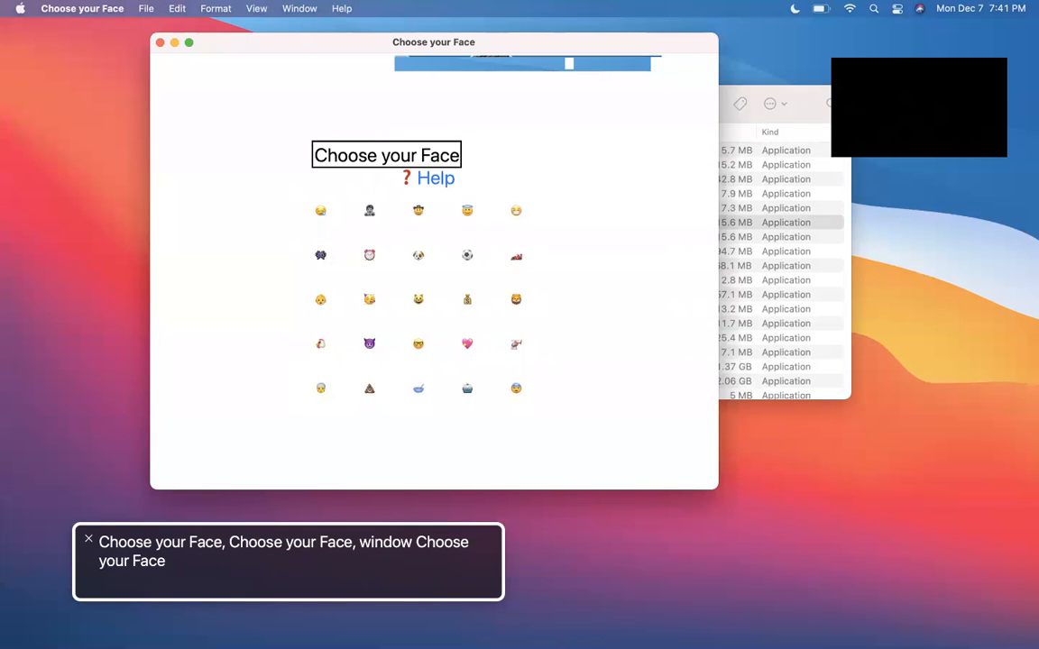
pyautogui.click(417, 299)
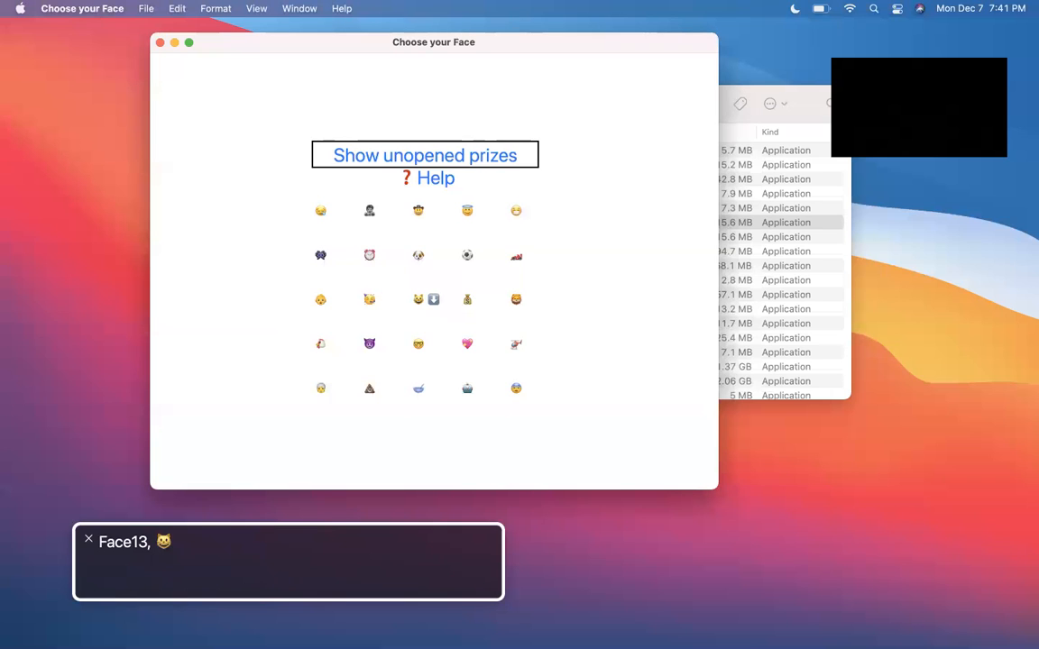
pyautogui.click(482, 210)
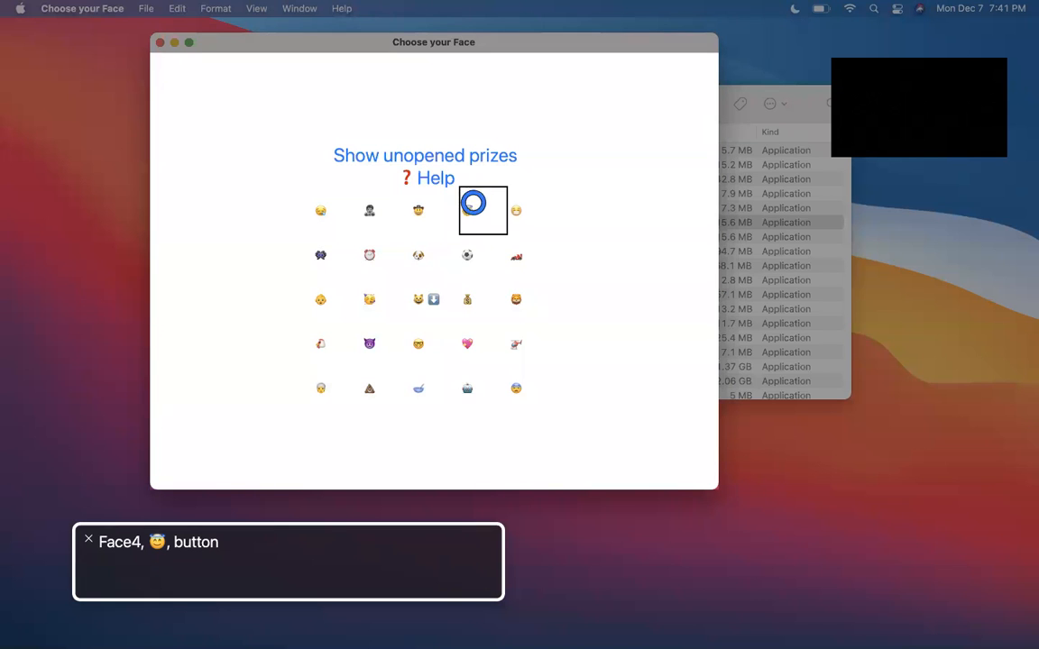
pyautogui.click(467, 299)
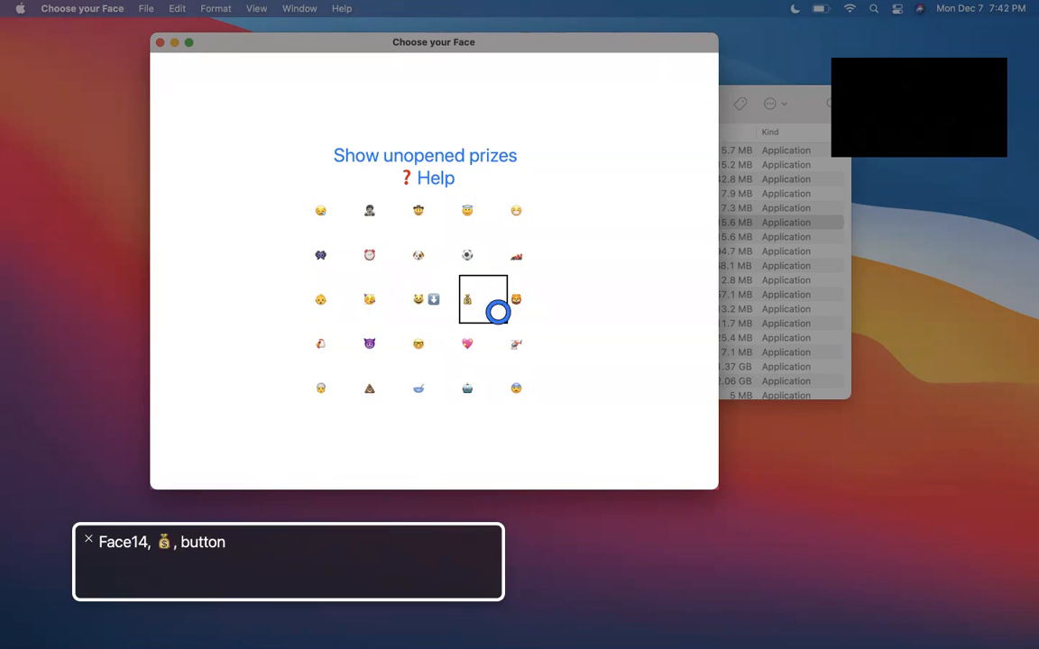
pyautogui.click(482, 300)
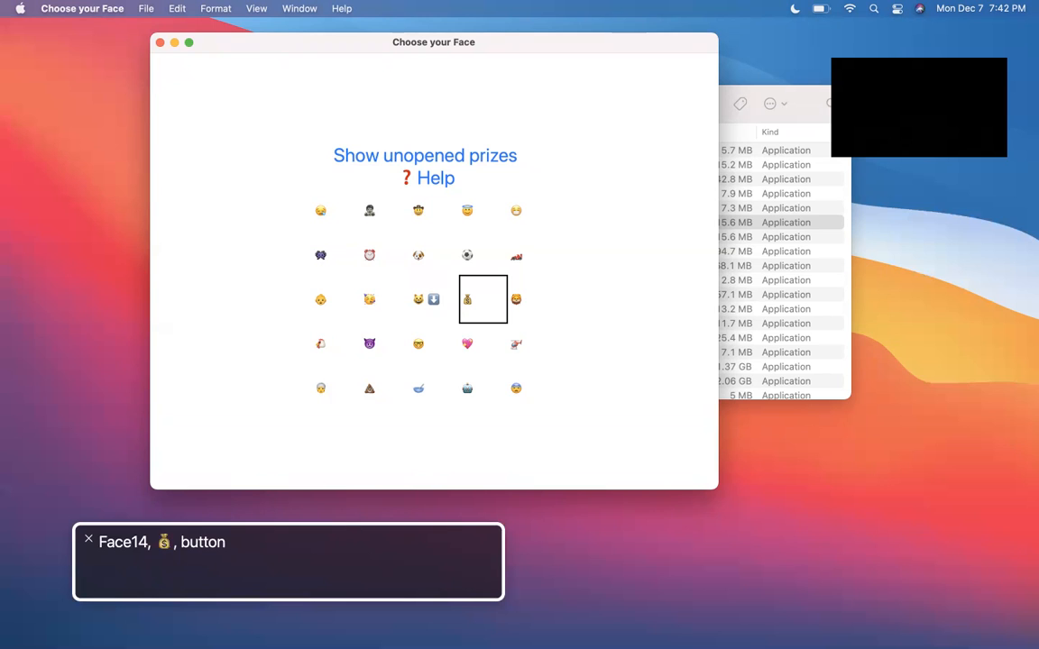
# Open Face14 and the Face15 lion face to reveal their prizes.
pyautogui.click(467, 299)
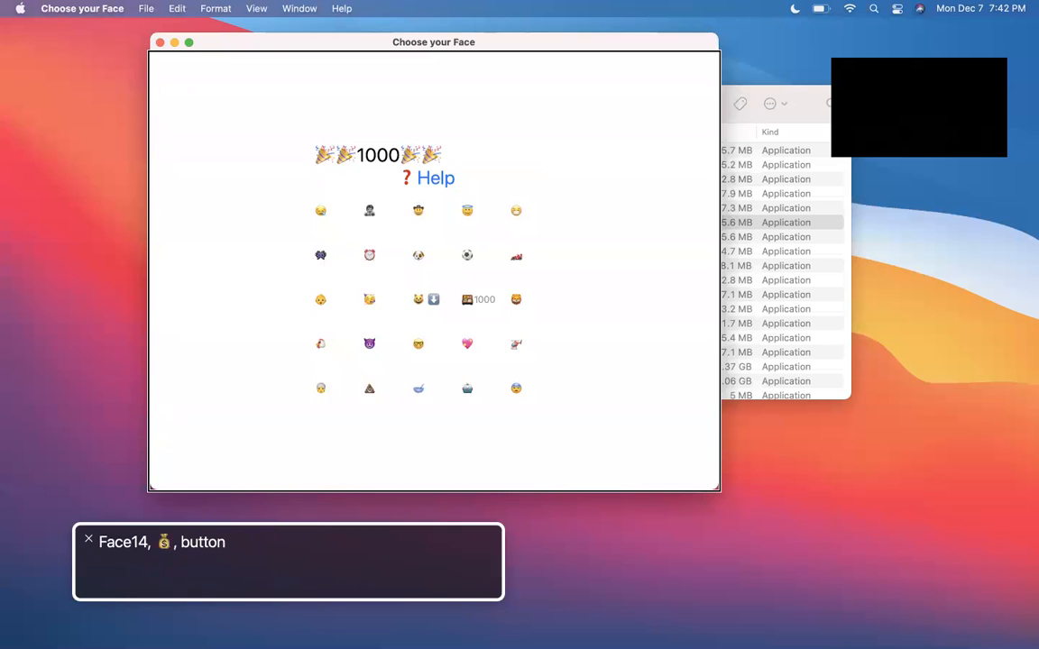
pyautogui.click(515, 299)
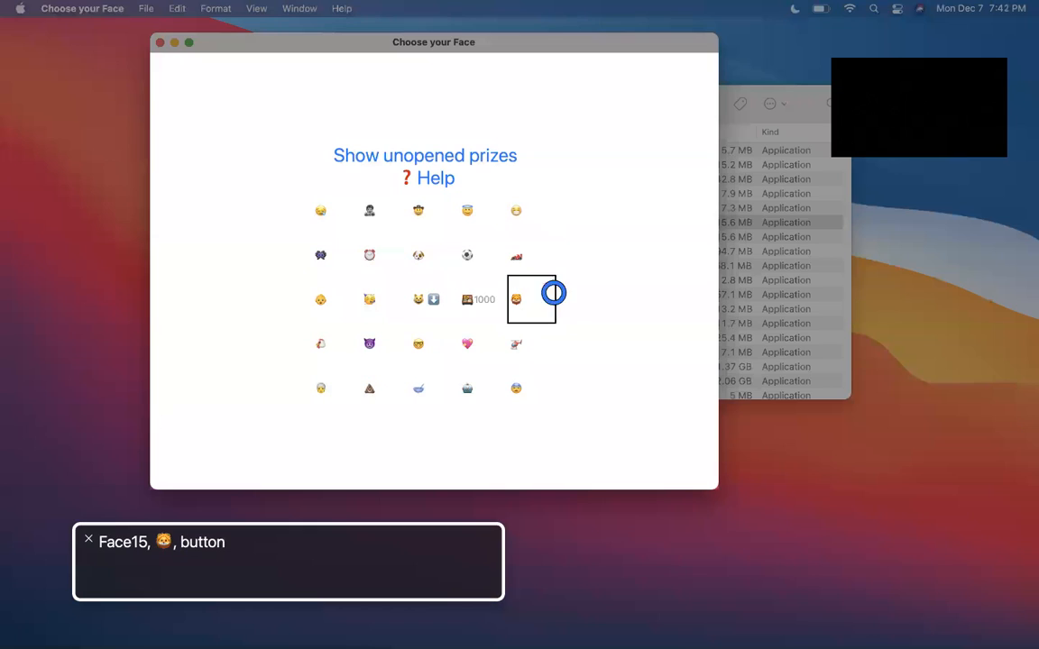
pyautogui.click(516, 298)
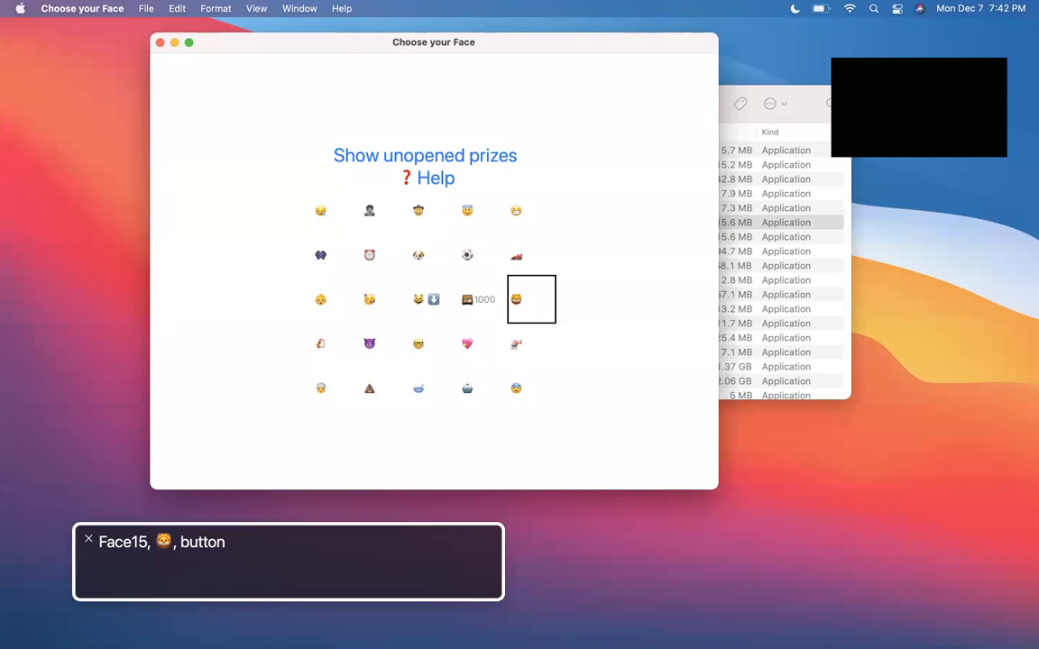
pyautogui.click(516, 299)
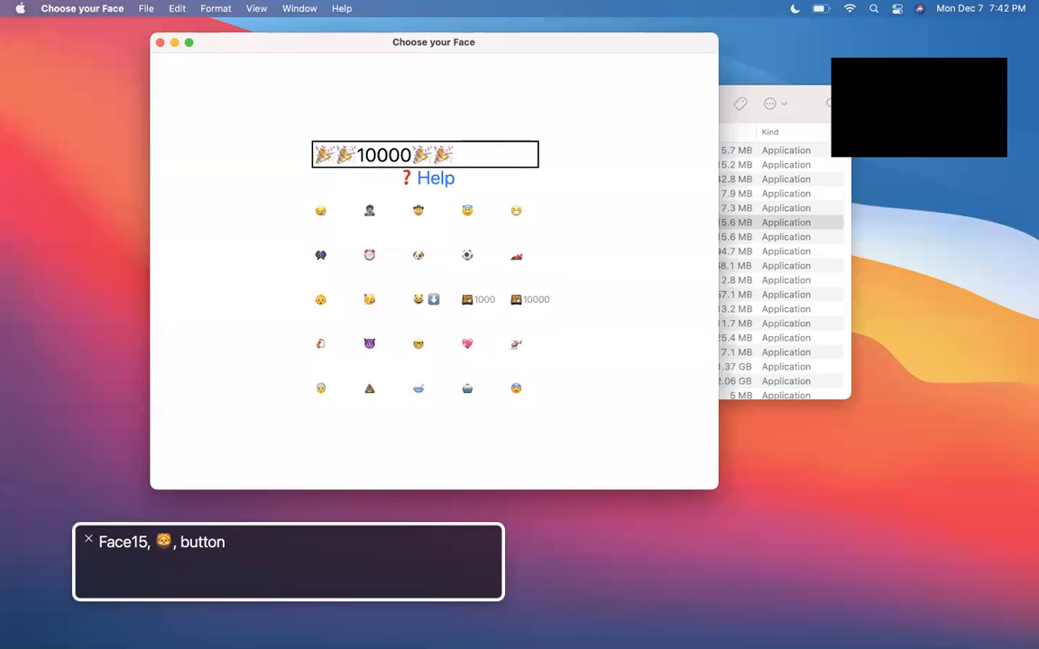
# Open Face1 and Face12, then read the bank's gold coin offer.
pyautogui.click(436, 178)
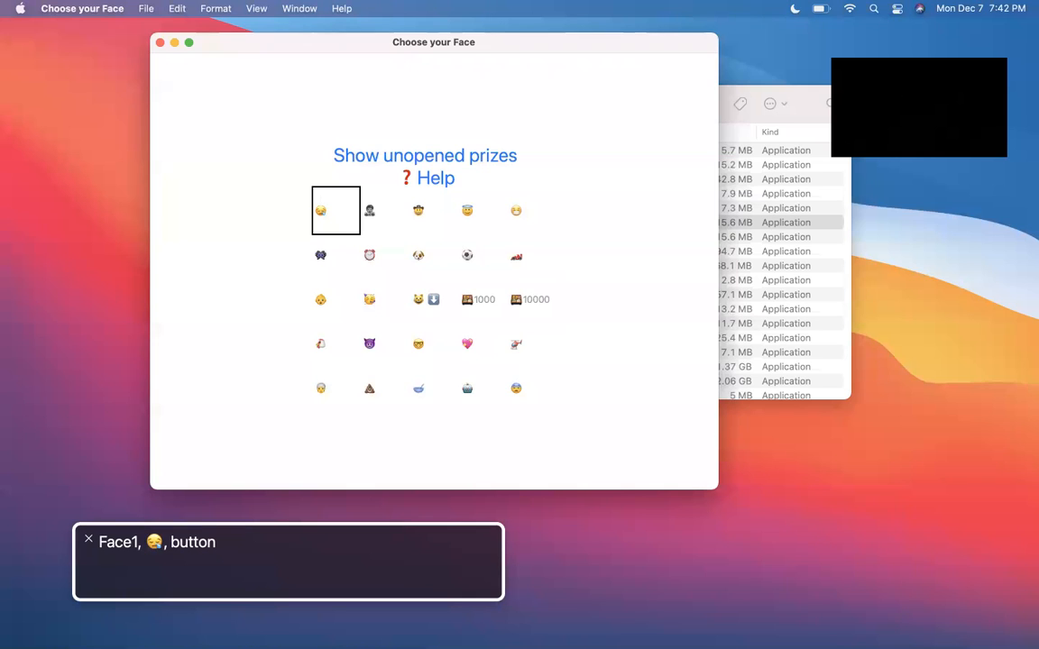
pyautogui.click(425, 156)
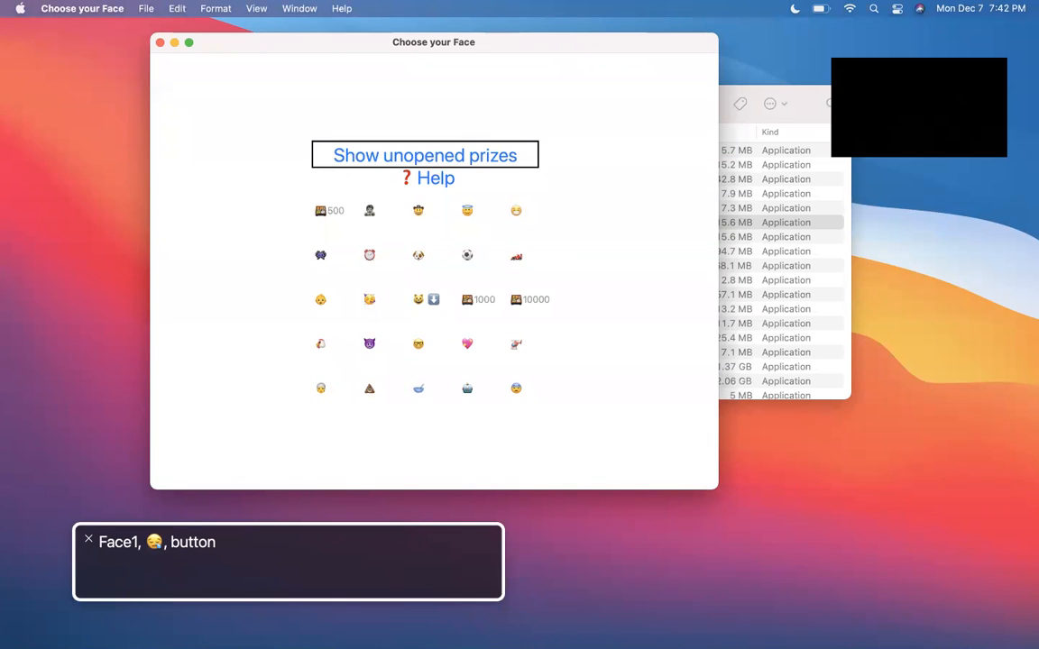
pyautogui.click(425, 154)
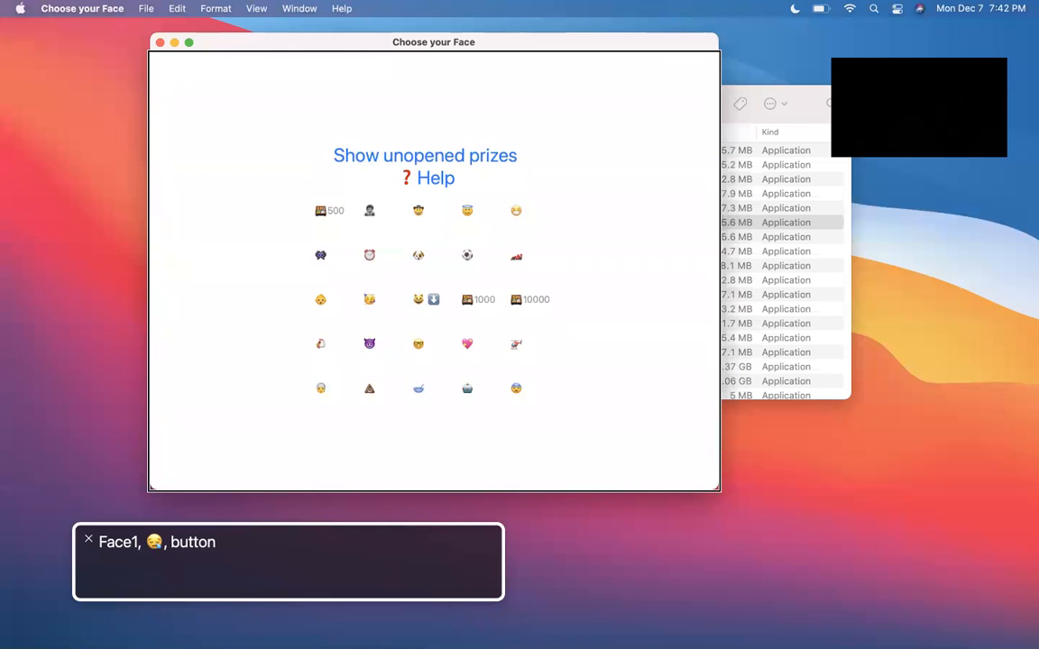
pyautogui.click(418, 298)
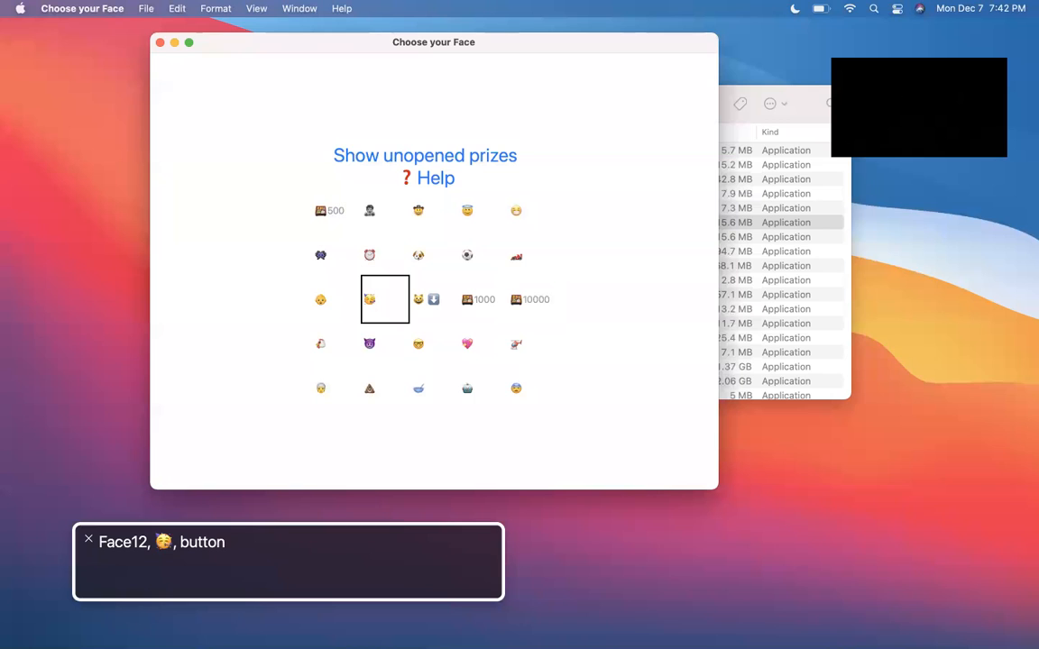
pyautogui.click(369, 299)
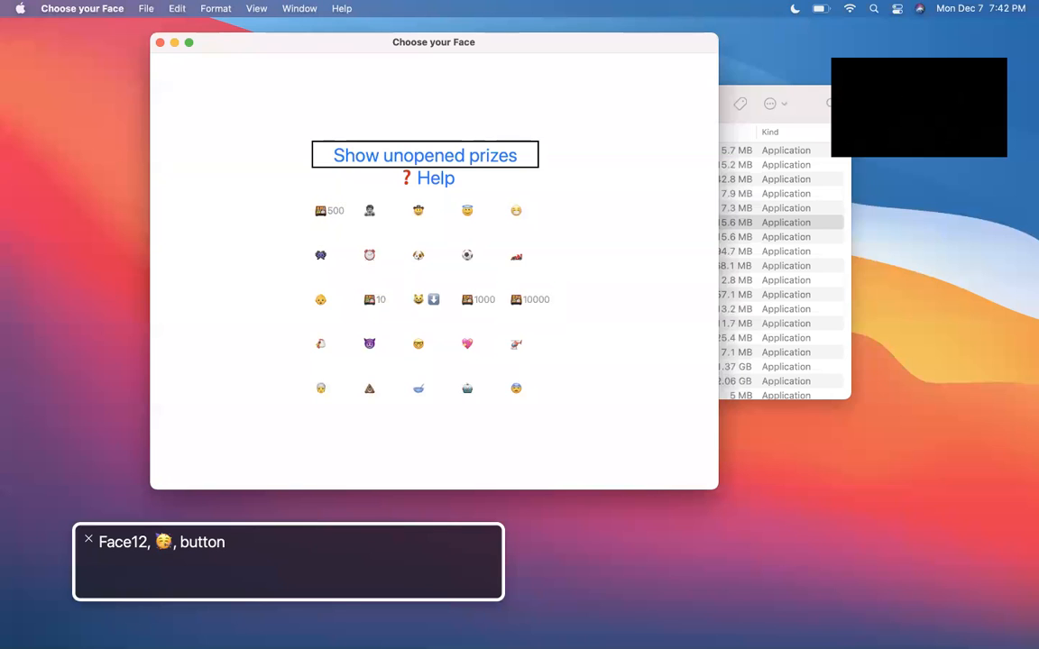
pyautogui.click(424, 156)
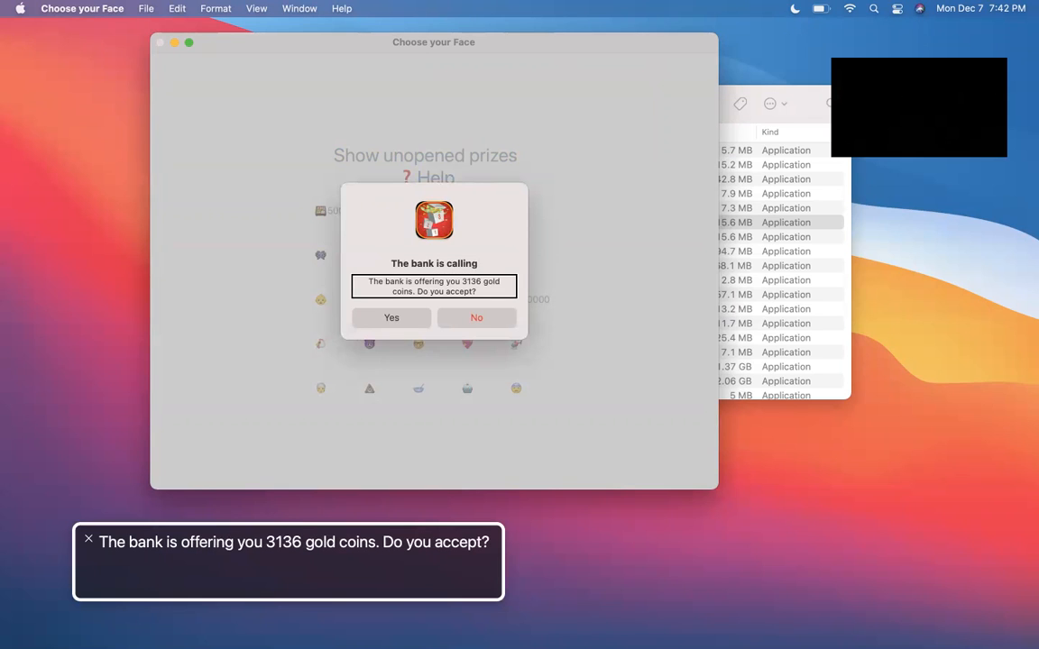
# Accept the bank's 3136 gold coin offer and dismiss the Game over message with 'How nice!'.
pyautogui.click(391, 318)
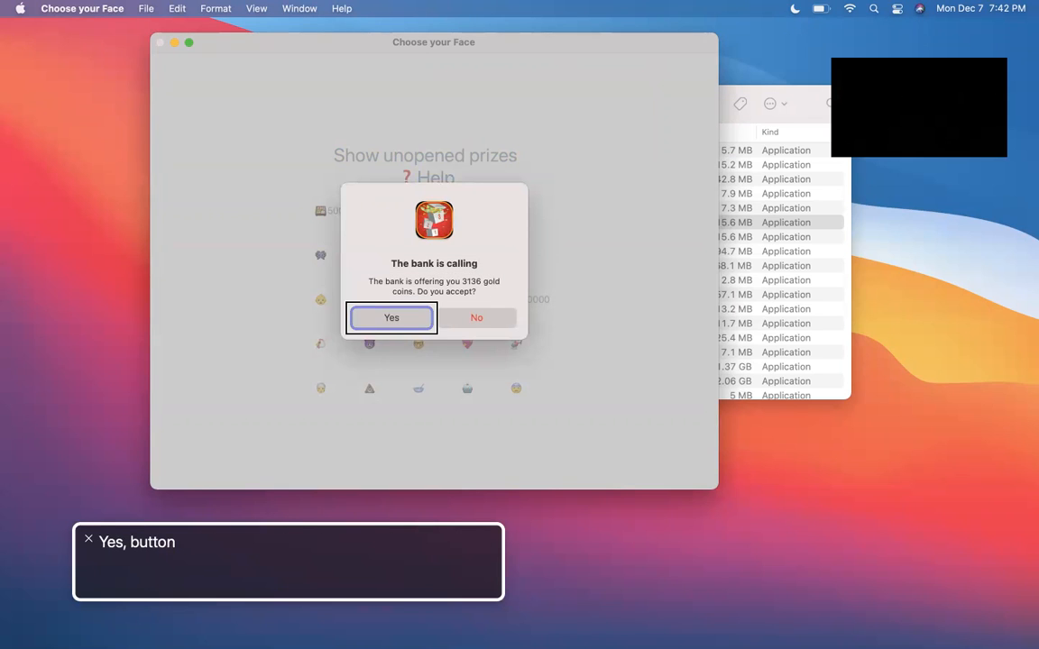
pyautogui.click(391, 317)
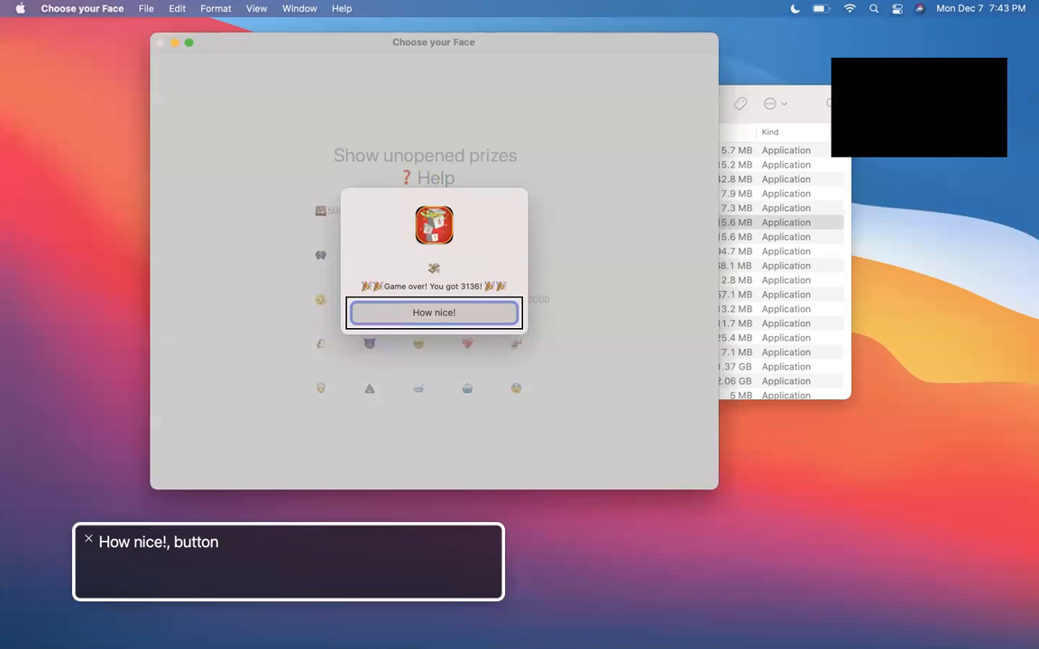
pyautogui.click(433, 312)
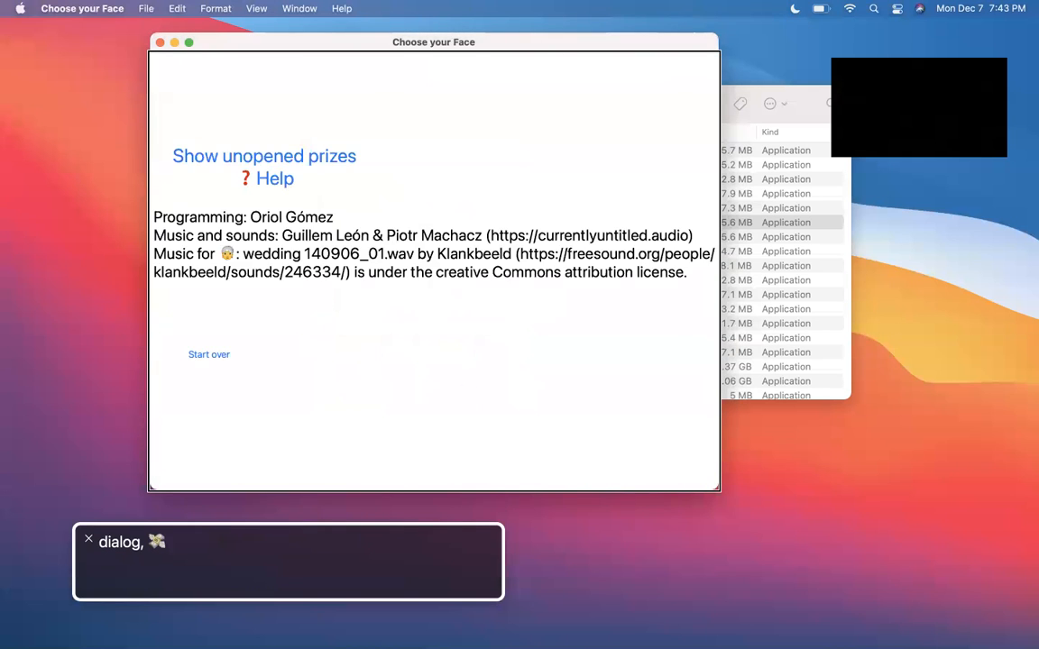